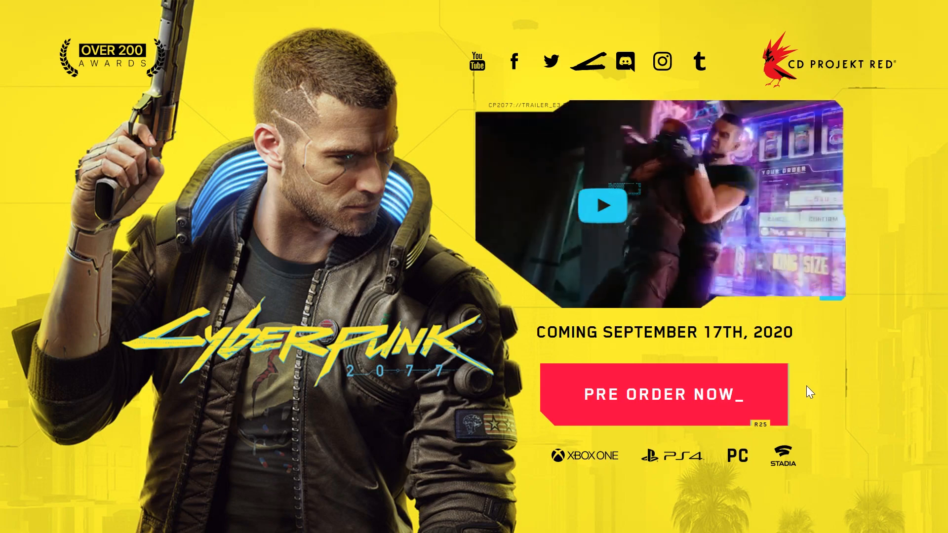
# Set the blob overlay to No-repeat with Cover size and adjust its opacity over the forest video
pyautogui.scroll(-3)
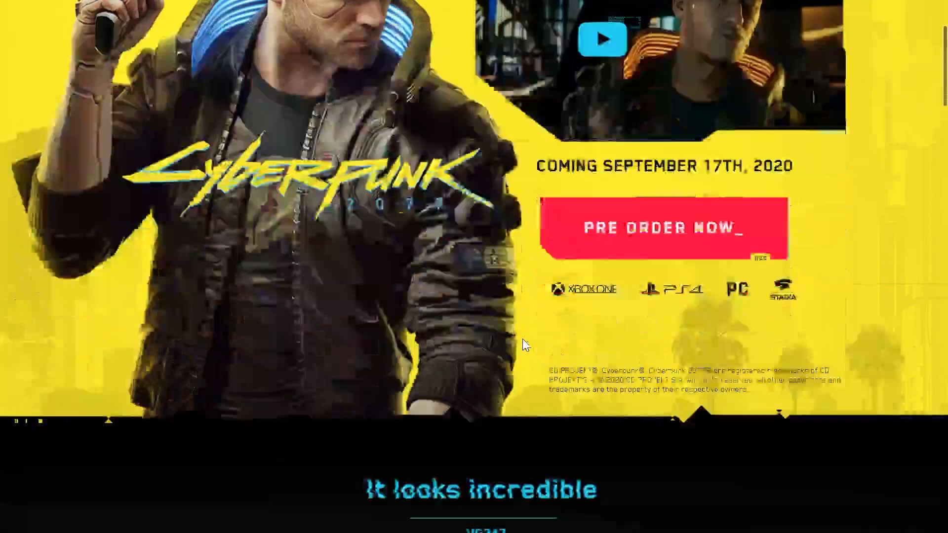
pyautogui.scroll(-3)
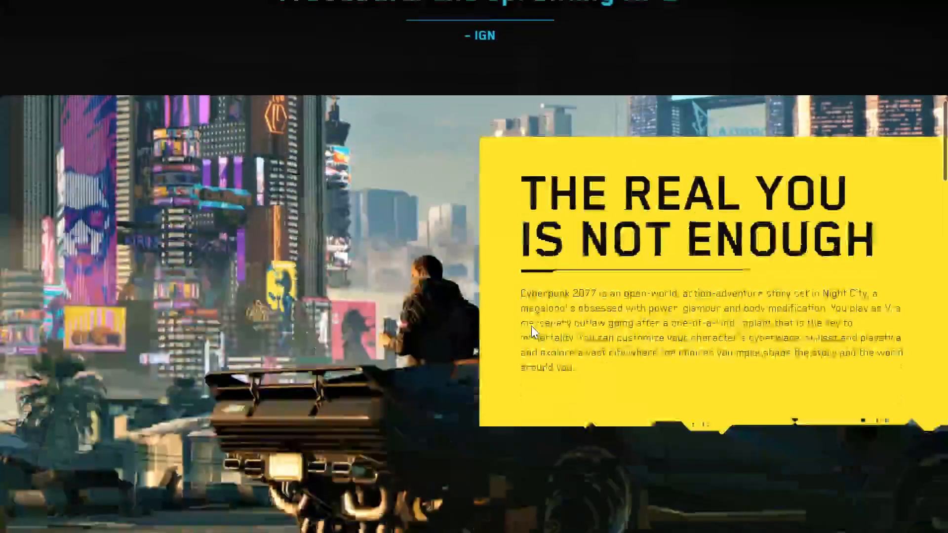
pyautogui.scroll(-3)
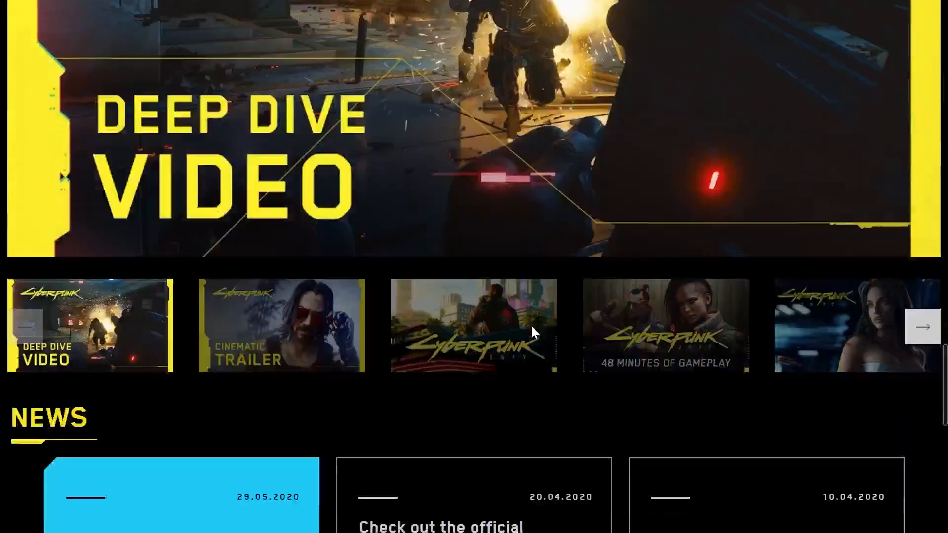
pyautogui.scroll(-3)
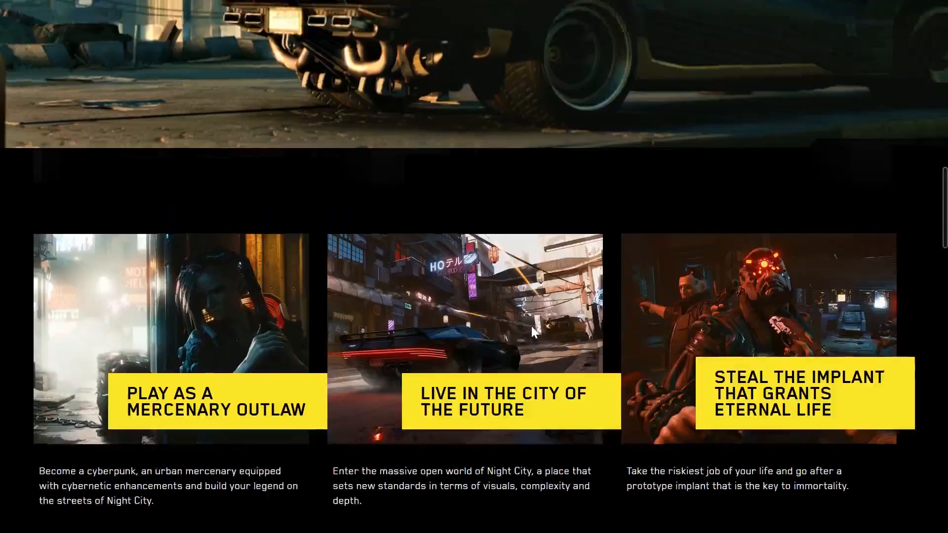
pyautogui.scroll(3)
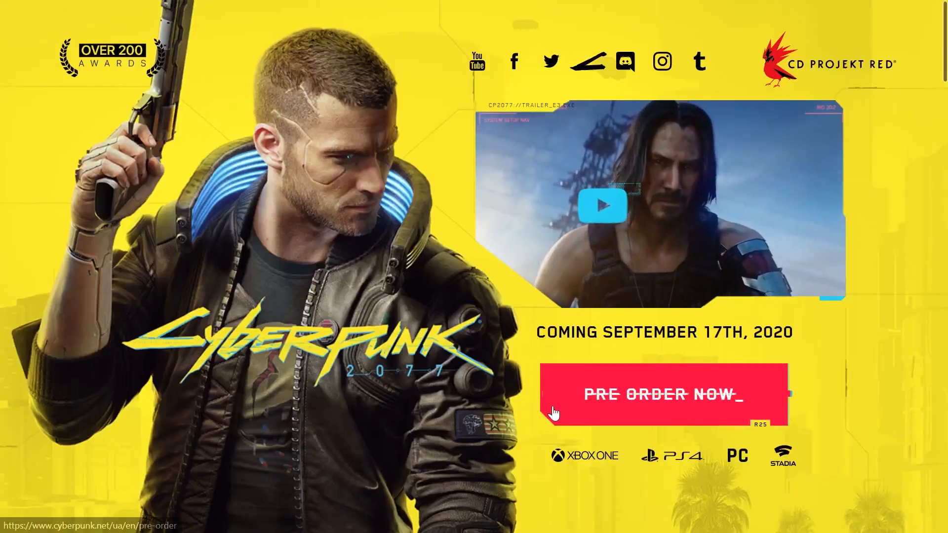
pyautogui.scroll(-3)
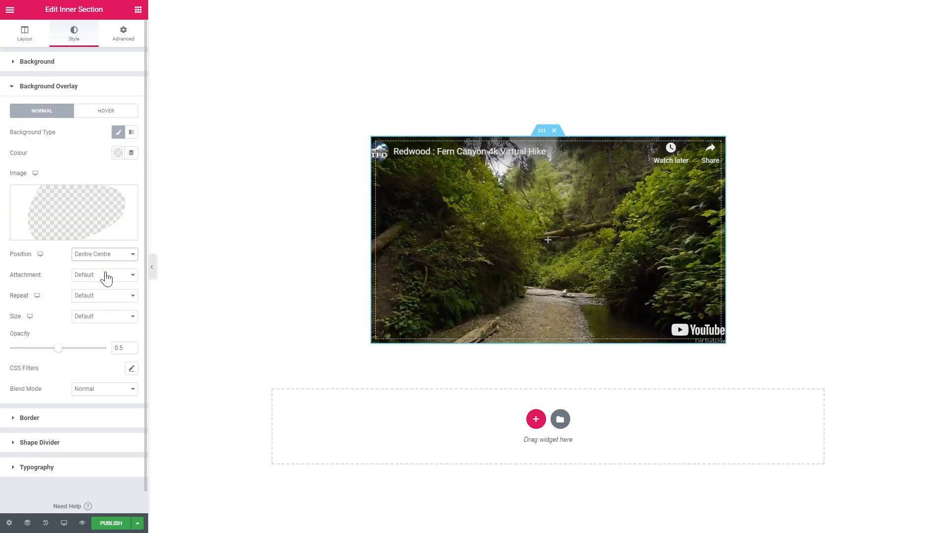
pyautogui.click(104, 295)
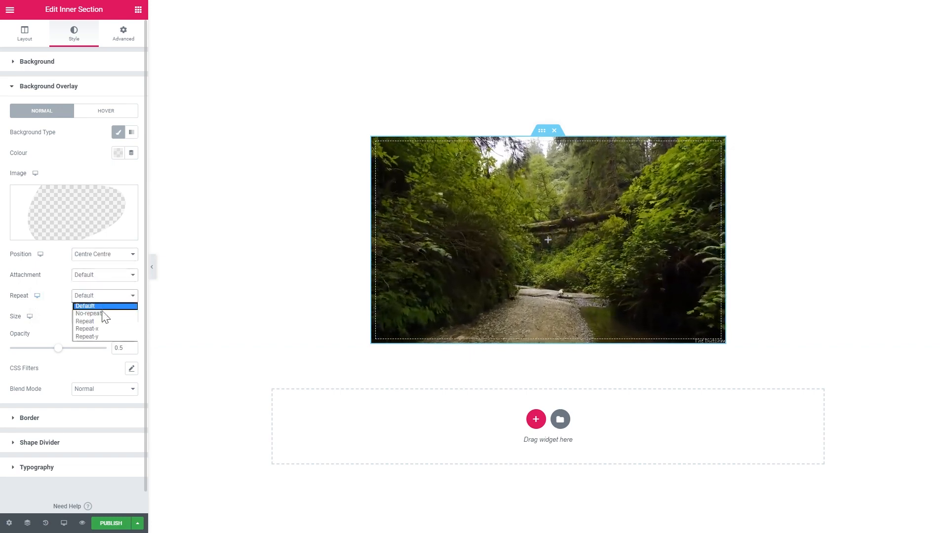
pyautogui.click(87, 313)
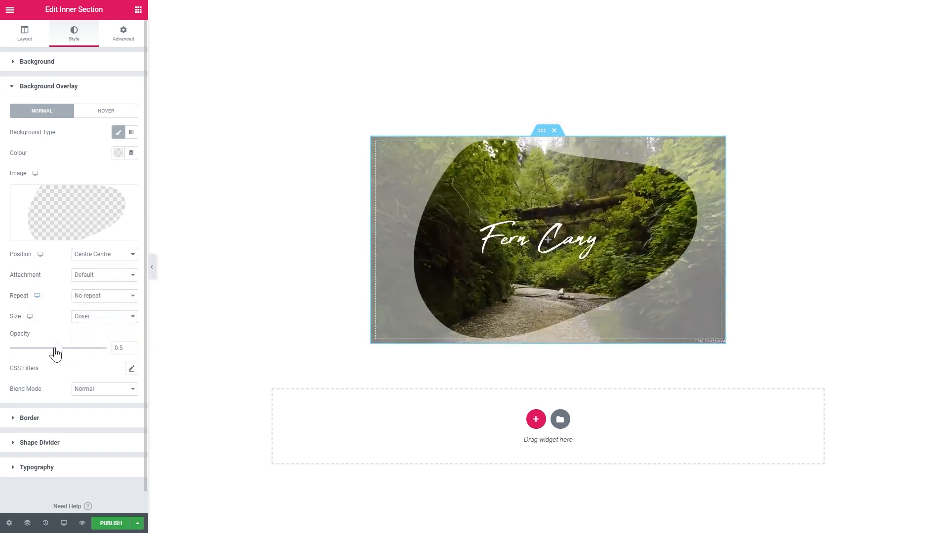
pyautogui.moveTo(58, 348); pyautogui.dragTo(106, 347)
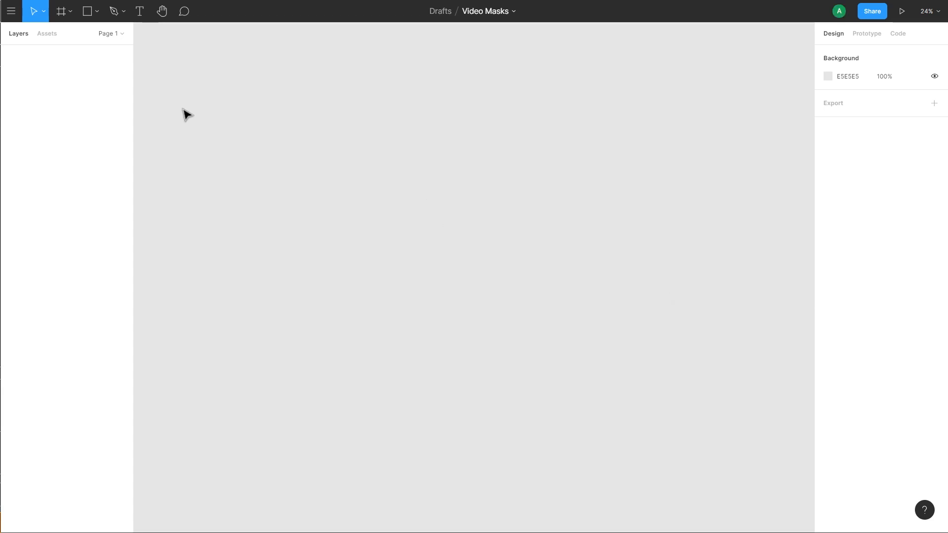
# Draw a grey rectangle on the Video Masks canvas and reshape it by its corner
pyautogui.click(87, 11)
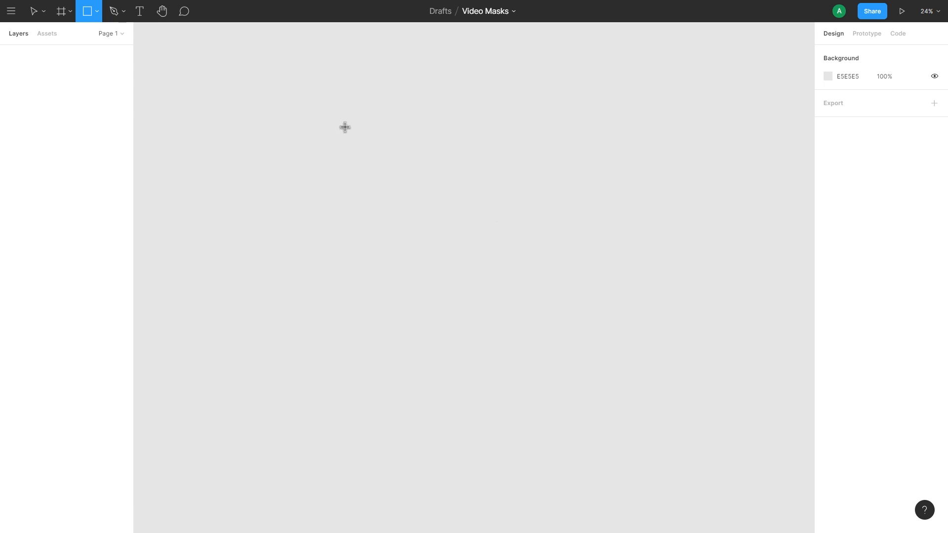
pyautogui.moveTo(312, 166); pyautogui.dragTo(504, 265)
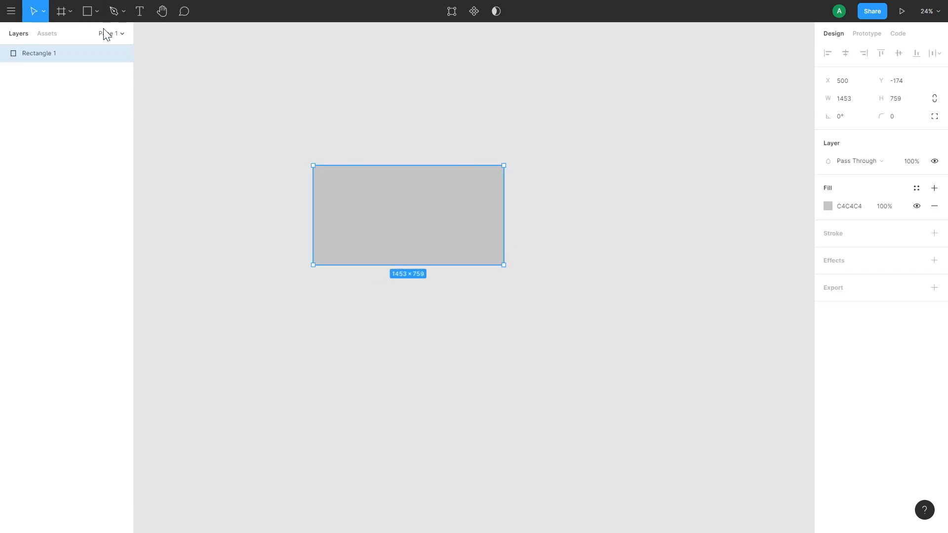
pyautogui.click(96, 11)
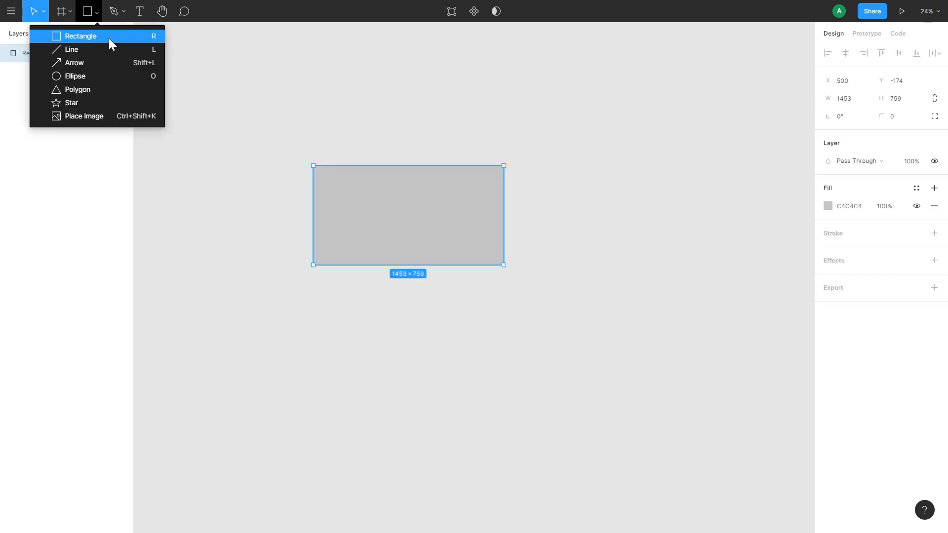
pyautogui.moveTo(501, 265)
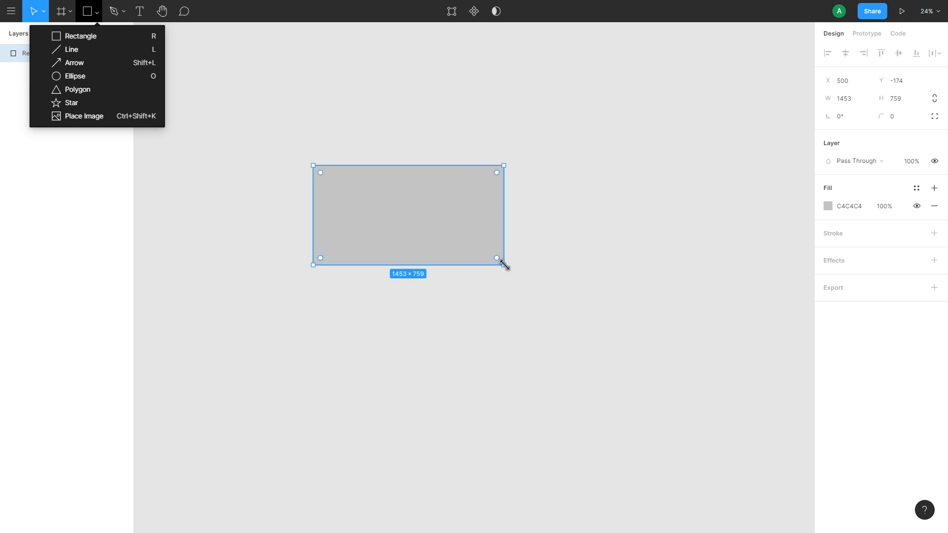
pyautogui.moveTo(503, 265); pyautogui.dragTo(491, 292)
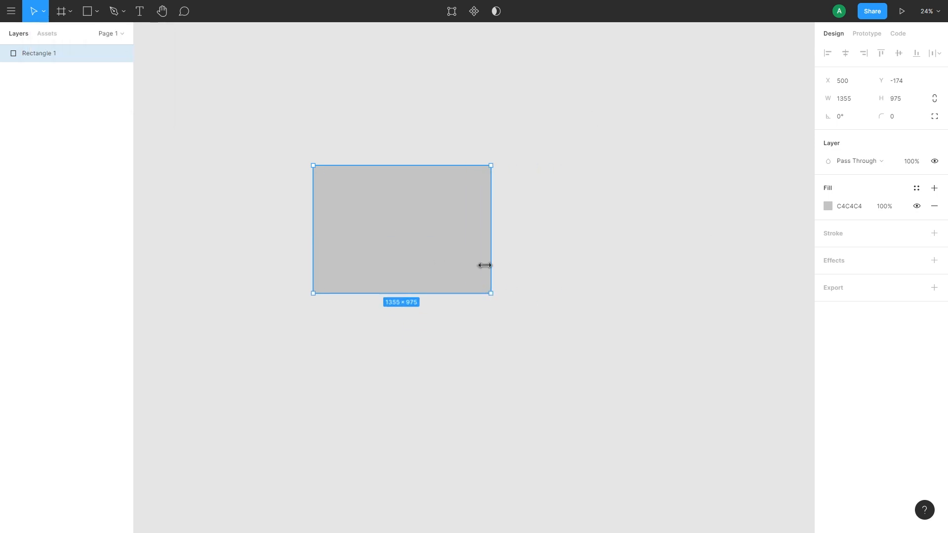
pyautogui.moveTo(730, 146)
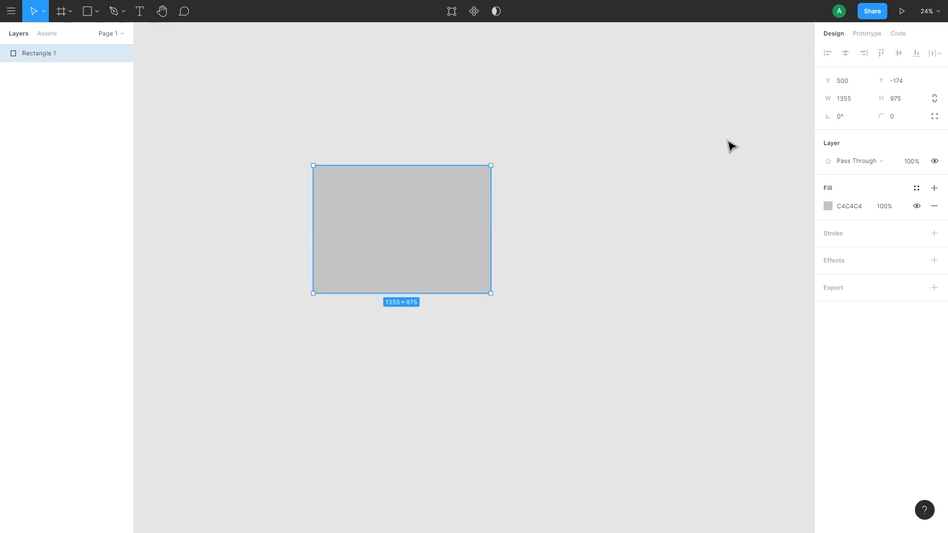
# Size the rectangle to W 1920 and H 1080 in the Design panel
pyautogui.click(844, 98)
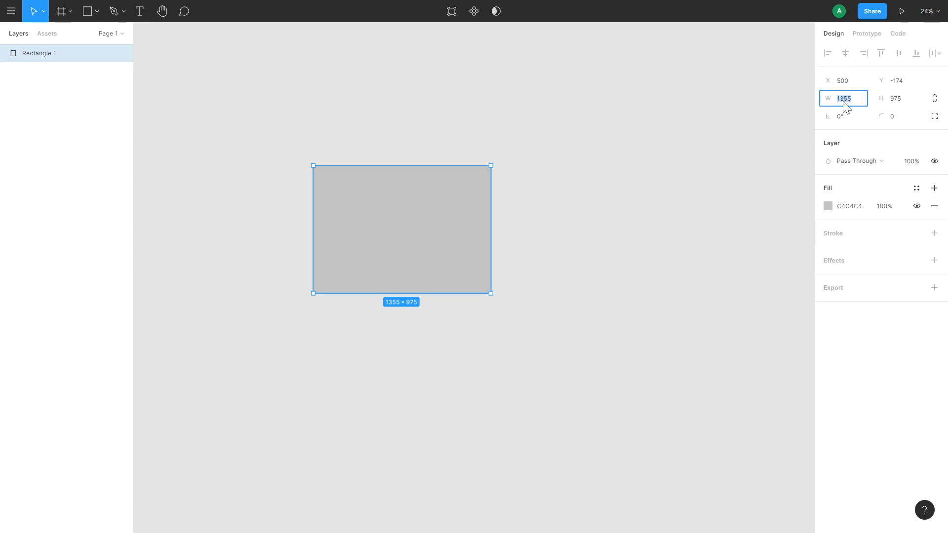
pyautogui.write('1920')
pyautogui.click(896, 98)
pyautogui.write('1080')
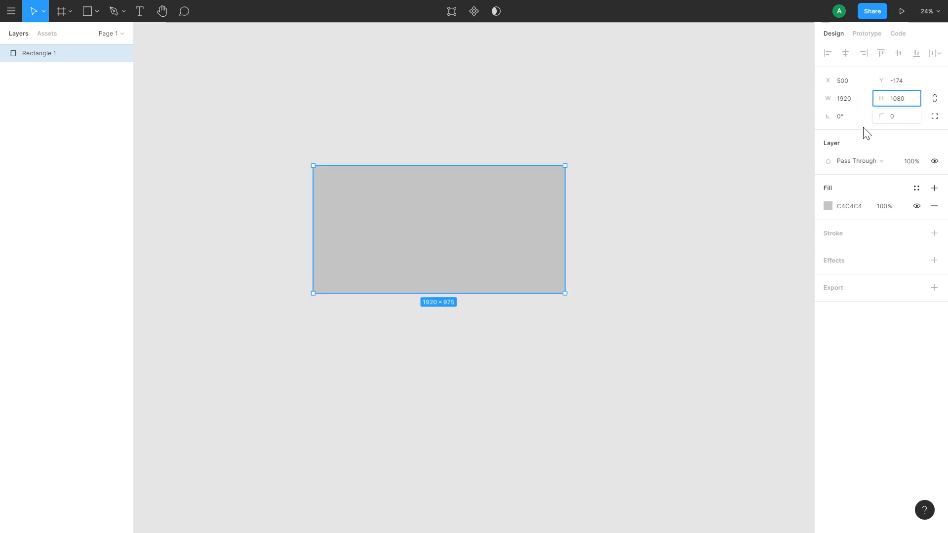
pyautogui.press('Enter')
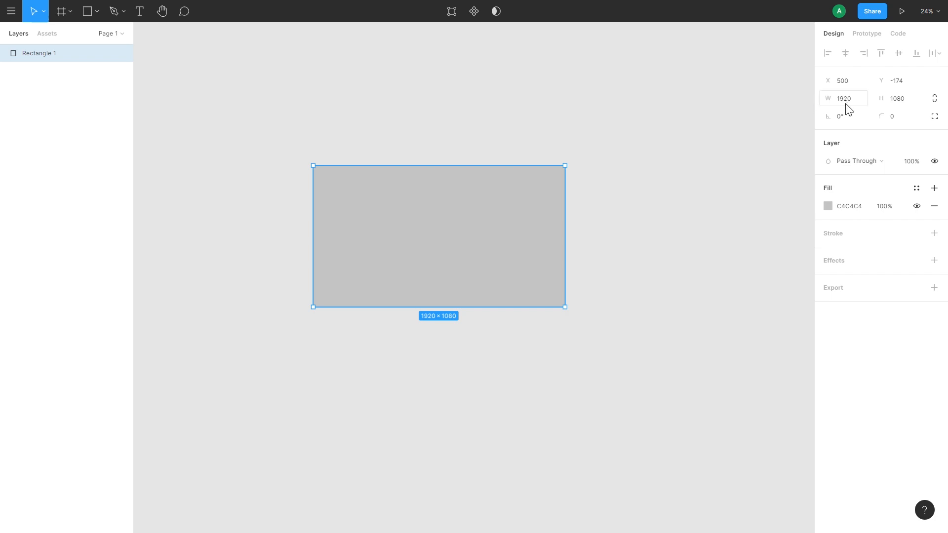
pyautogui.click(897, 98)
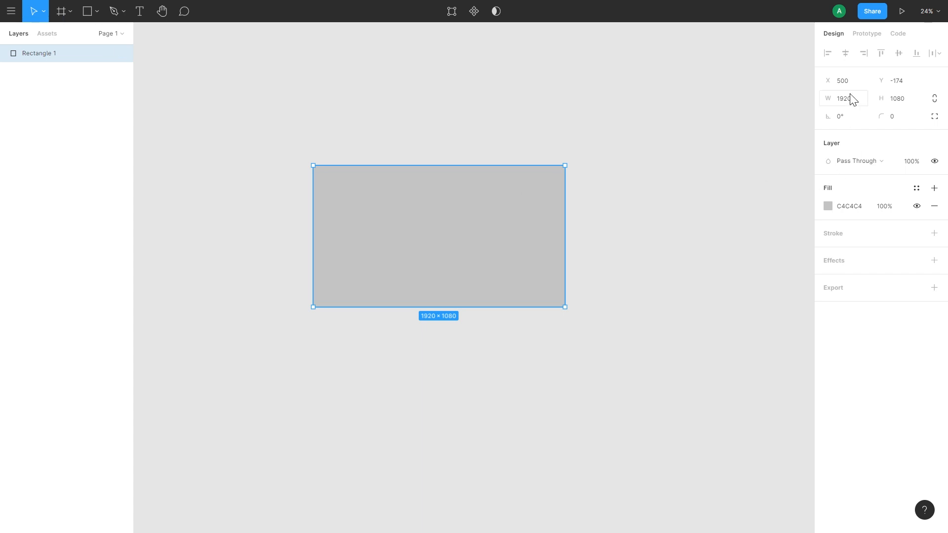
pyautogui.click(896, 98)
pyautogui.write('1920')
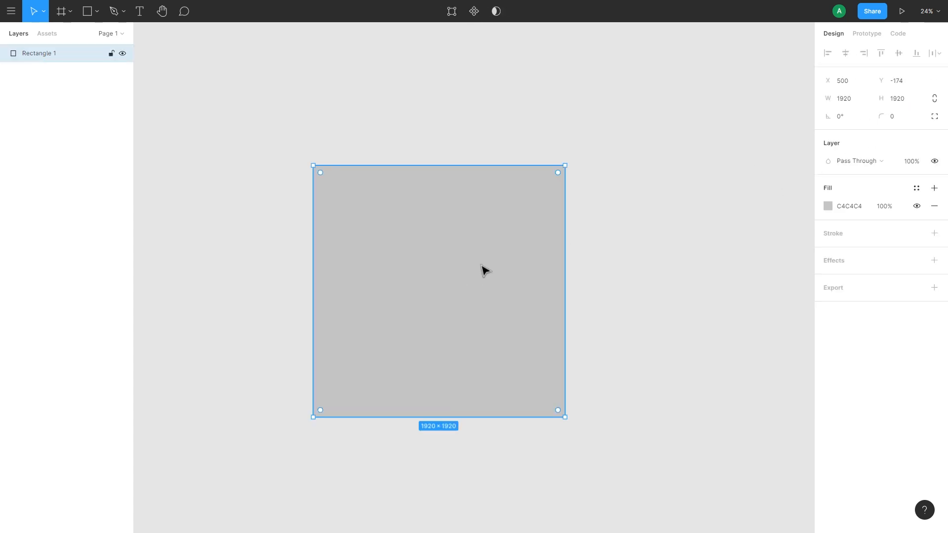
pyautogui.click(897, 97)
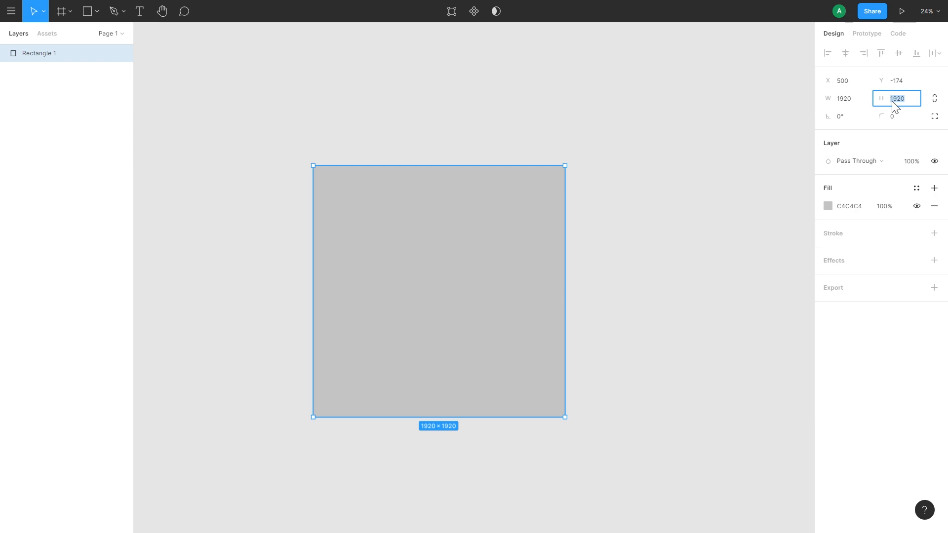
pyautogui.write('1080')
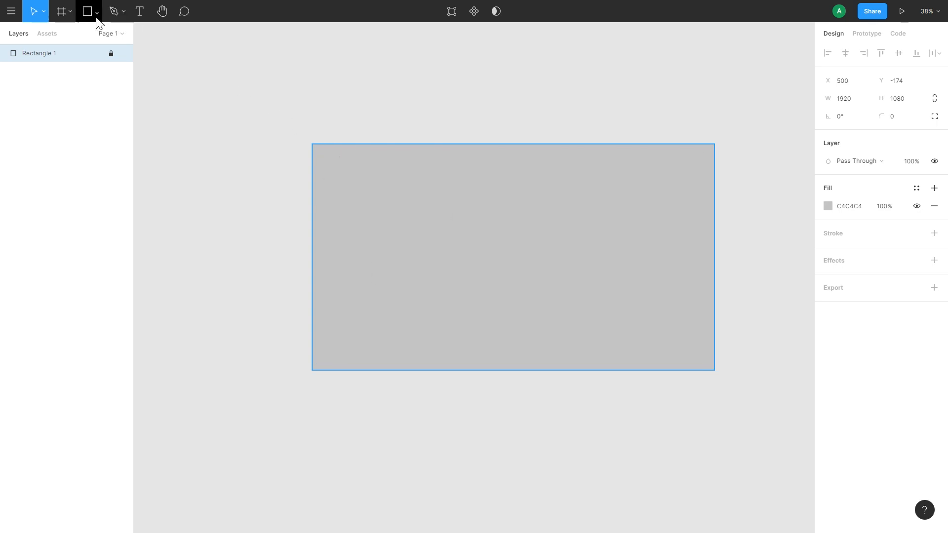
# Trace the triangular bottom-left and top-left corner shapes with the Pen tool
pyautogui.click(112, 11)
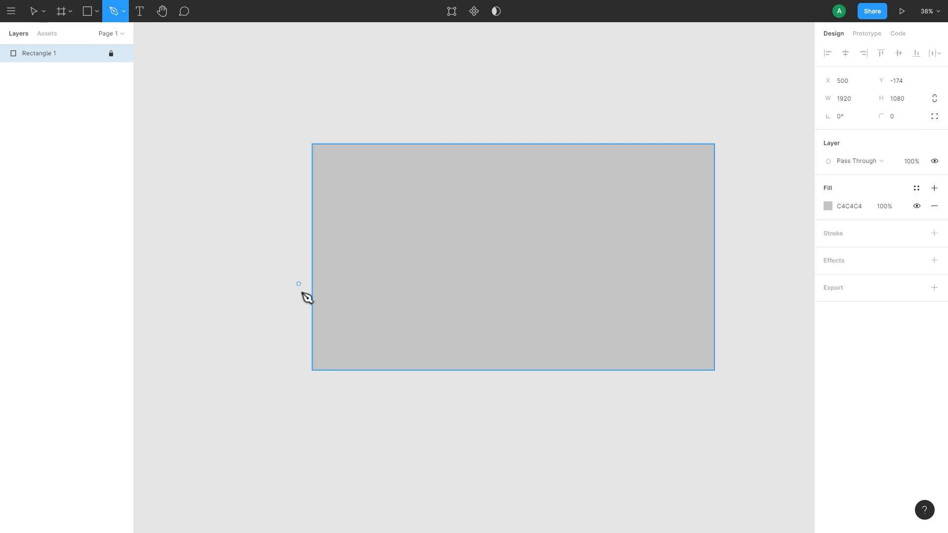
pyautogui.click(97, 11)
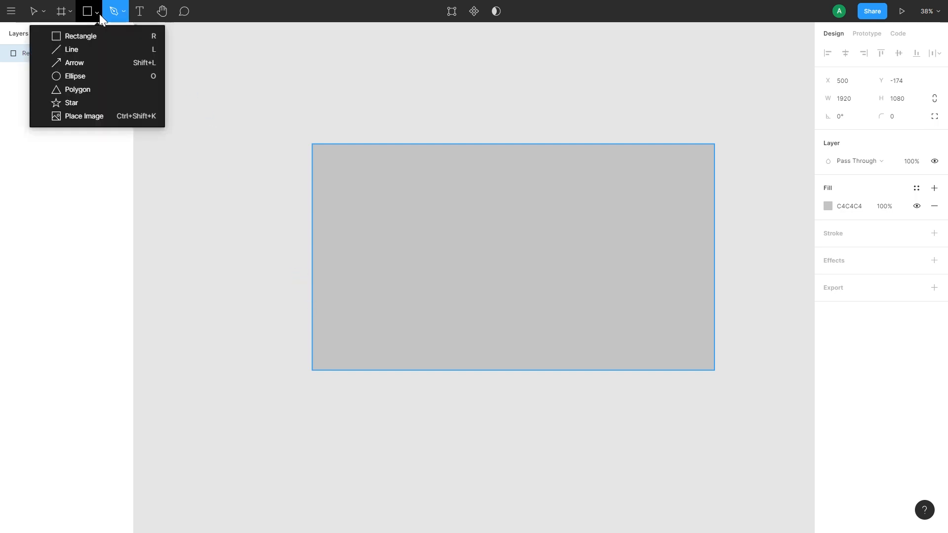
pyautogui.moveTo(97, 90)
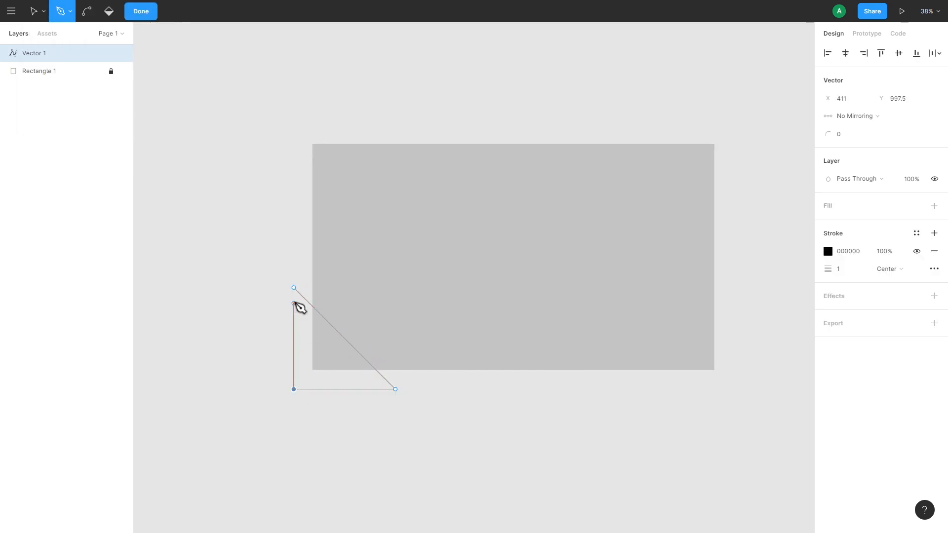
pyautogui.click(34, 11)
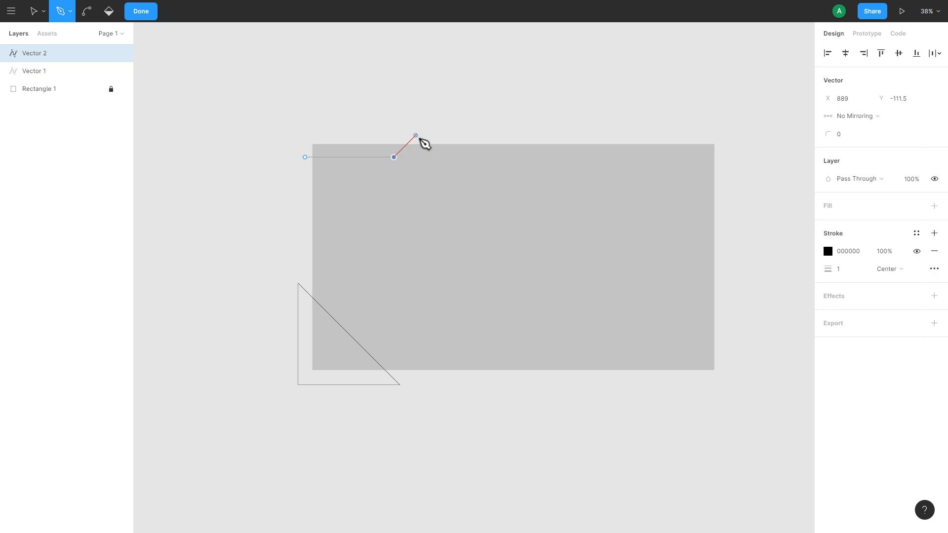
pyautogui.click(305, 155)
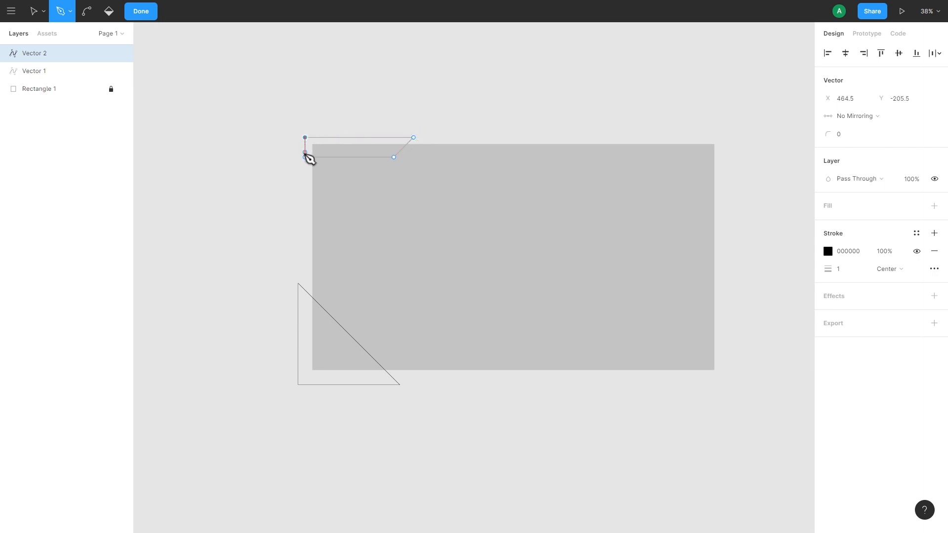
pyautogui.moveTo(698, 154)
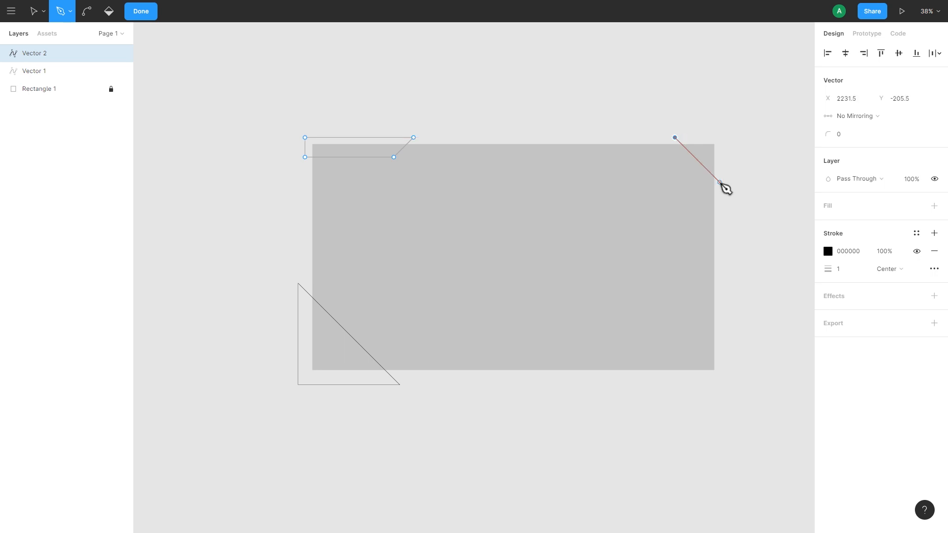
# Trace the angled top-right, right-side and bottom-right corner outlines and finish editing
pyautogui.moveTo(723, 184); pyautogui.dragTo(719, 151)
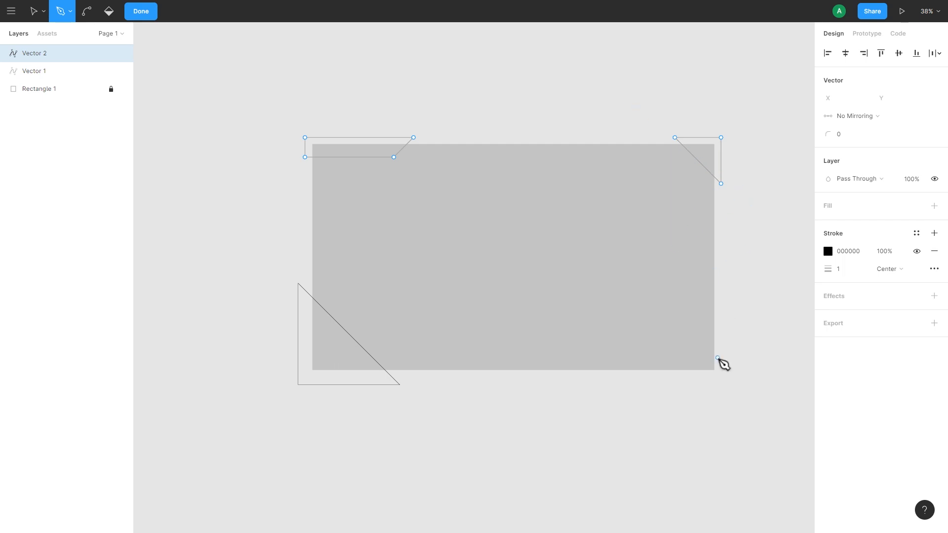
pyautogui.moveTo(732, 270)
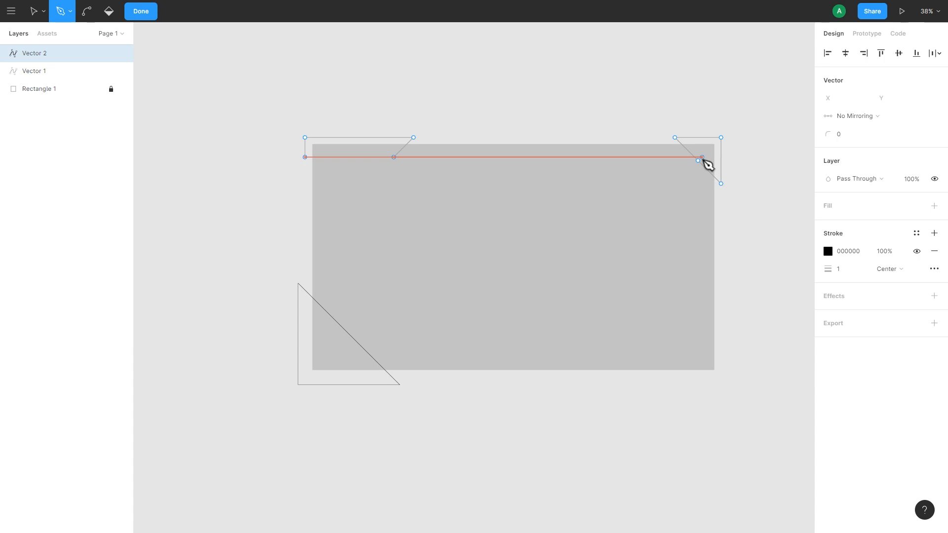
pyautogui.moveTo(701, 160); pyautogui.dragTo(719, 353)
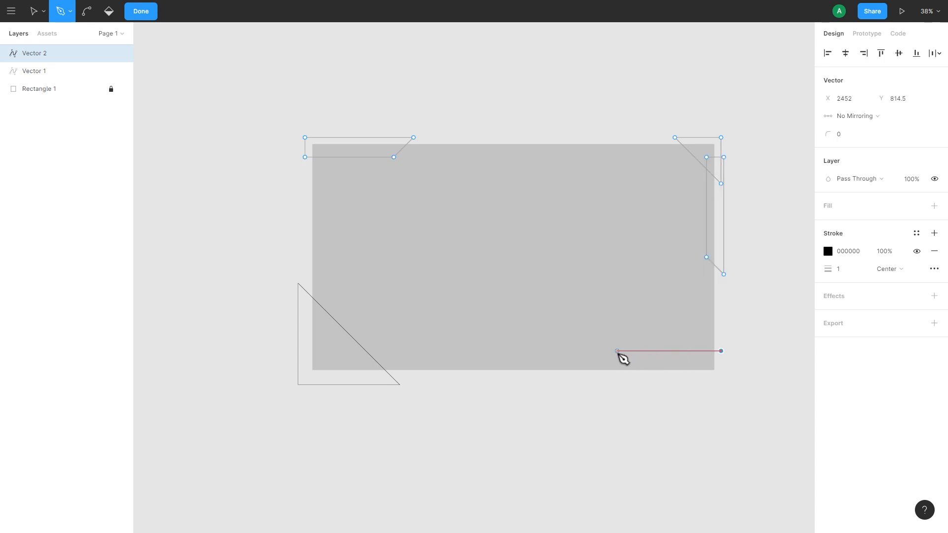
pyautogui.moveTo(616, 350); pyautogui.dragTo(602, 355)
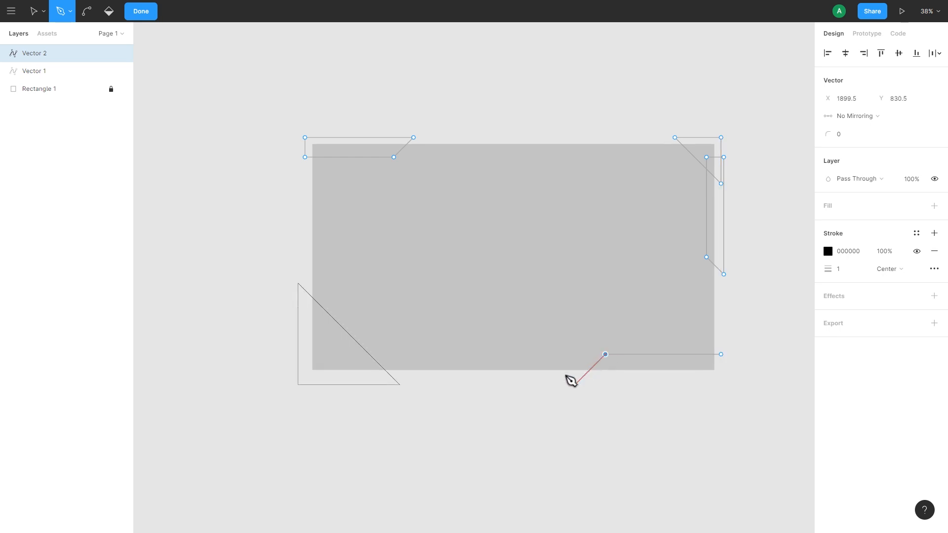
pyautogui.click(721, 381)
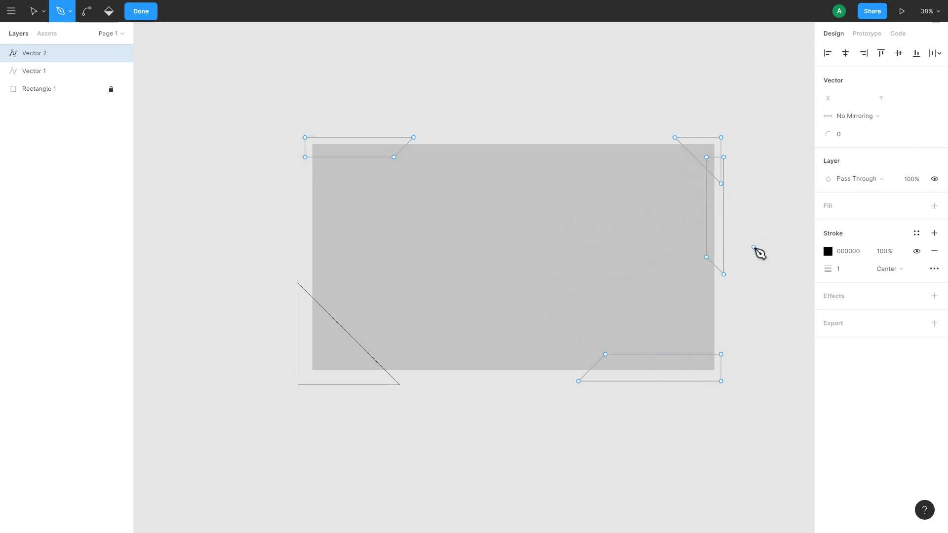
pyautogui.moveTo(632, 213)
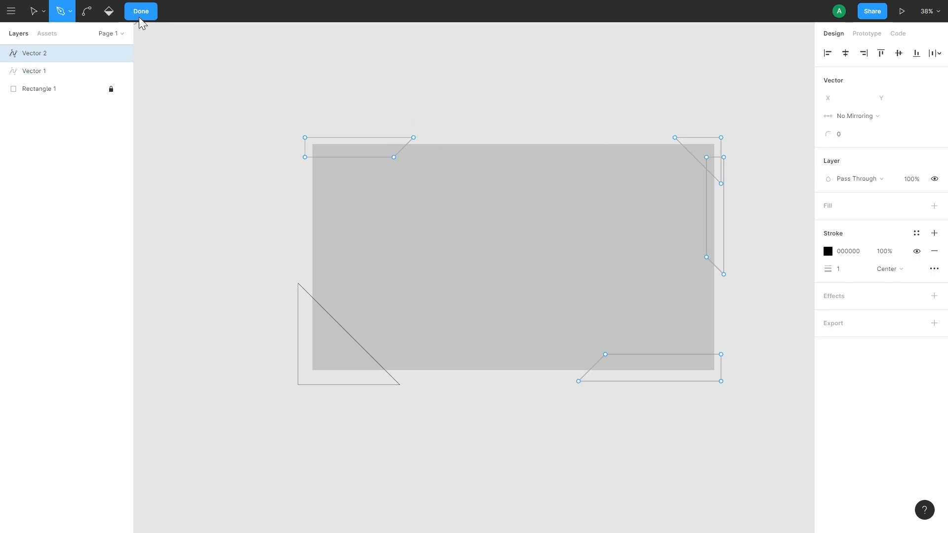
pyautogui.click(140, 11)
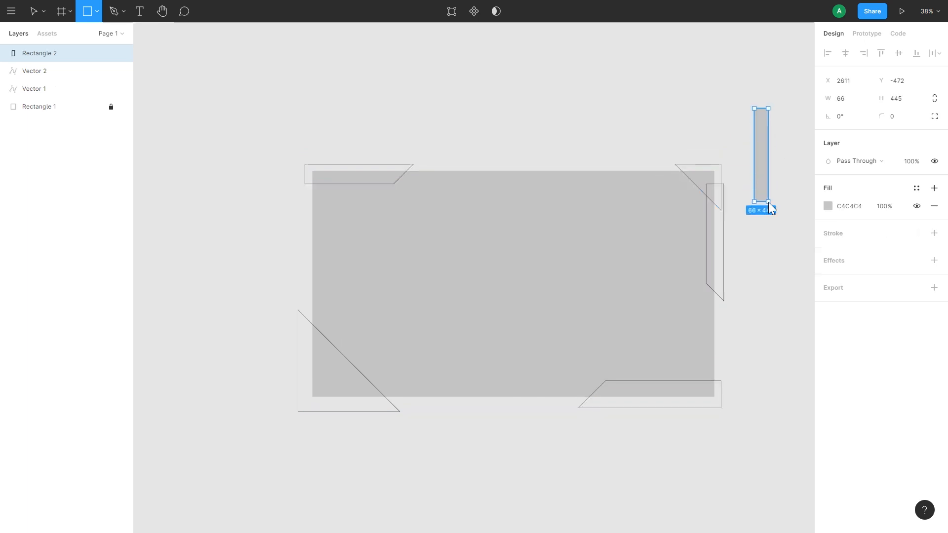
# Draw a thin grey bar to sit across the top-right corner
pyautogui.moveTo(768, 203); pyautogui.dragTo(789, 217)
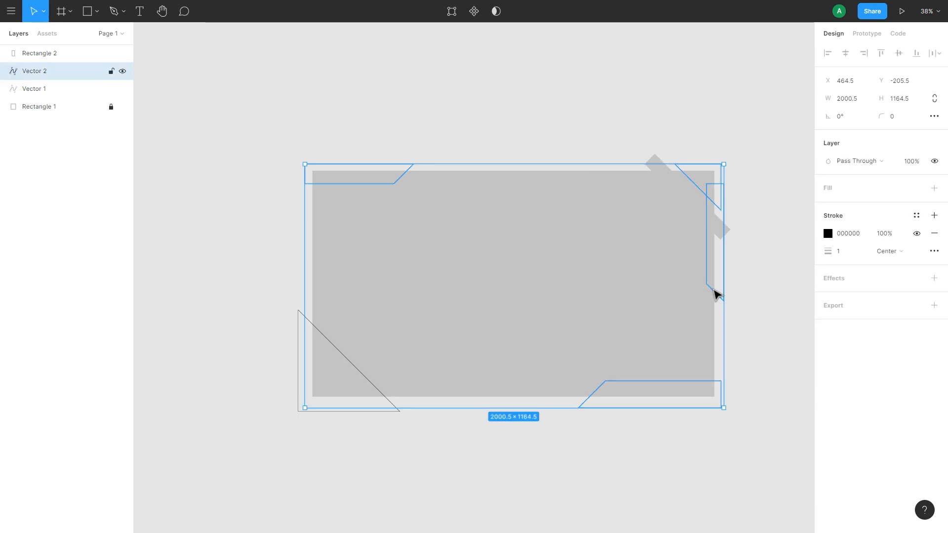
pyautogui.moveTo(593, 282)
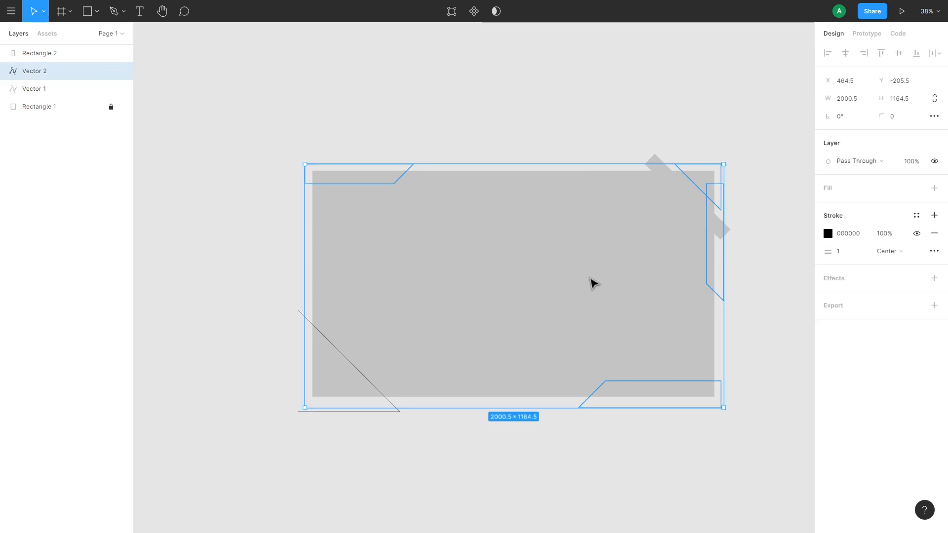
pyautogui.moveTo(605, 292)
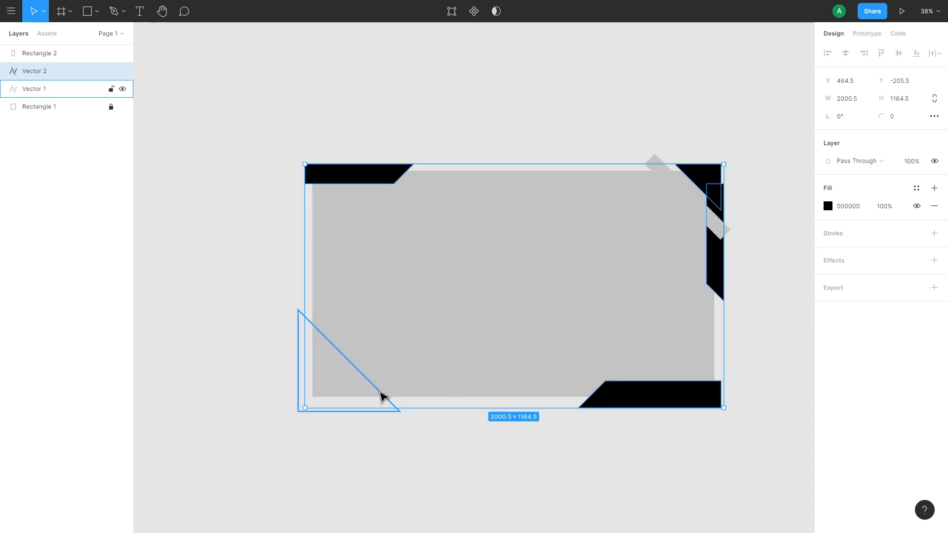
# Select the bottom-left triangle and recolour the grouped corner shapes to yellow FAF002
pyautogui.click(34, 71)
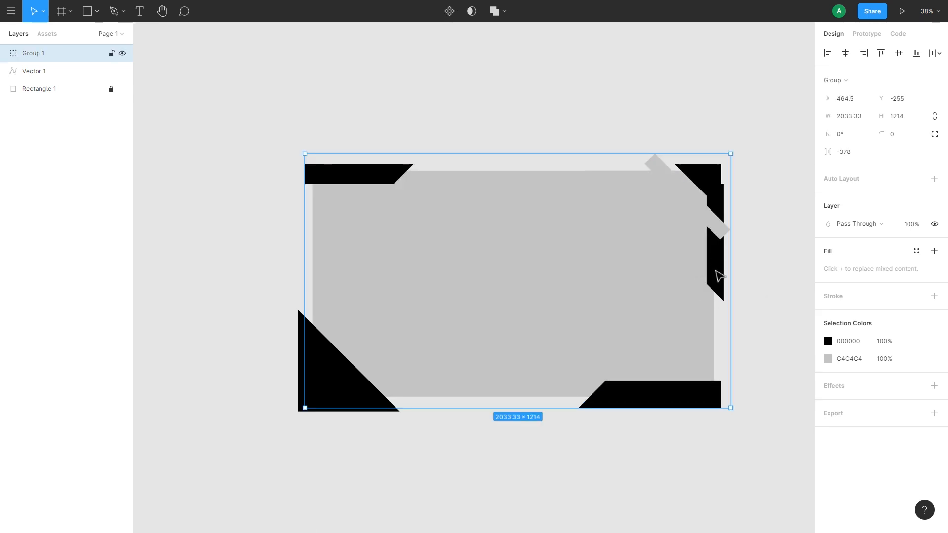
pyautogui.moveTo(727, 276)
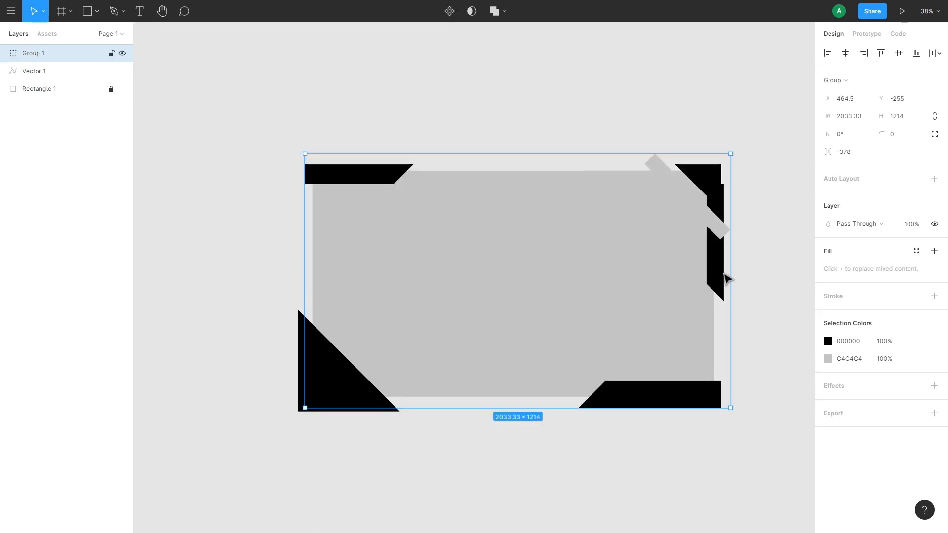
pyautogui.moveTo(719, 276)
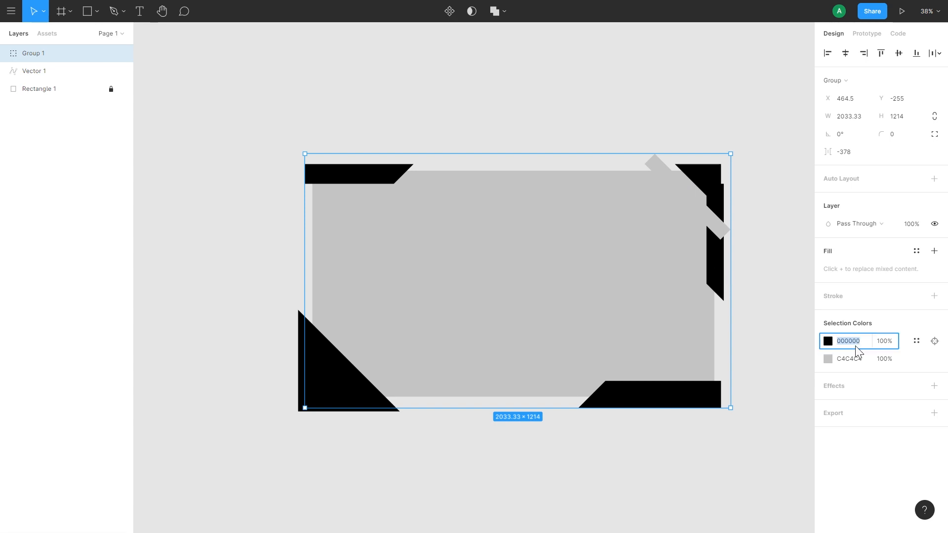
pyautogui.moveTo(852, 346)
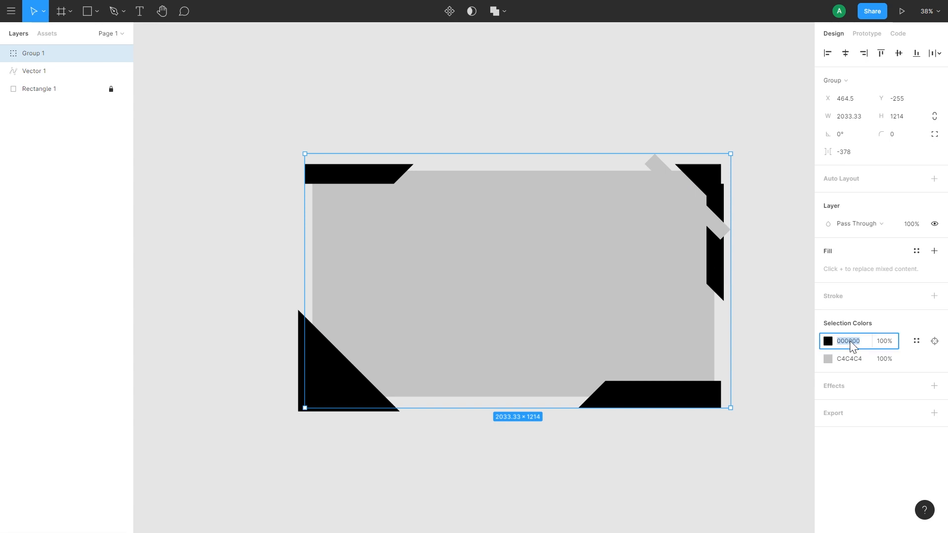
pyautogui.write('faf002')
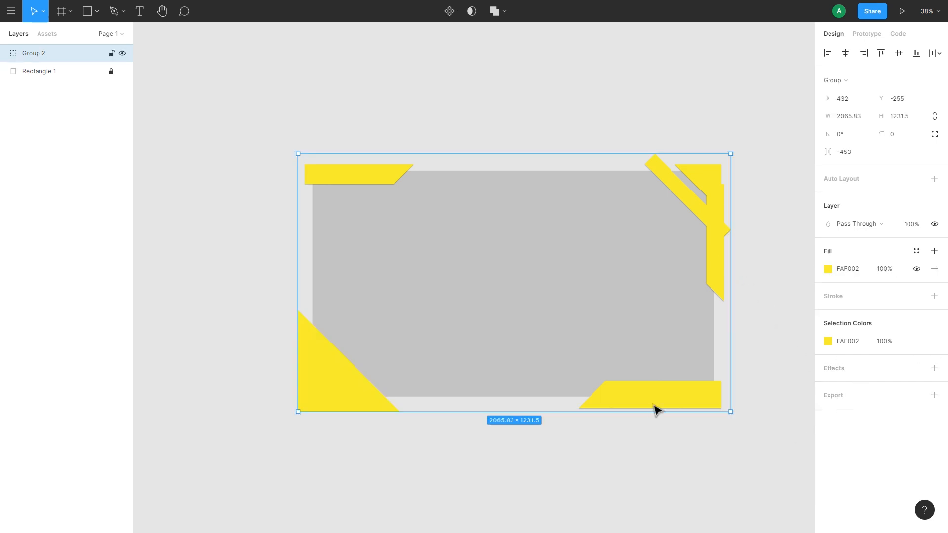
pyautogui.moveTo(656, 408); pyautogui.dragTo(716, 389)
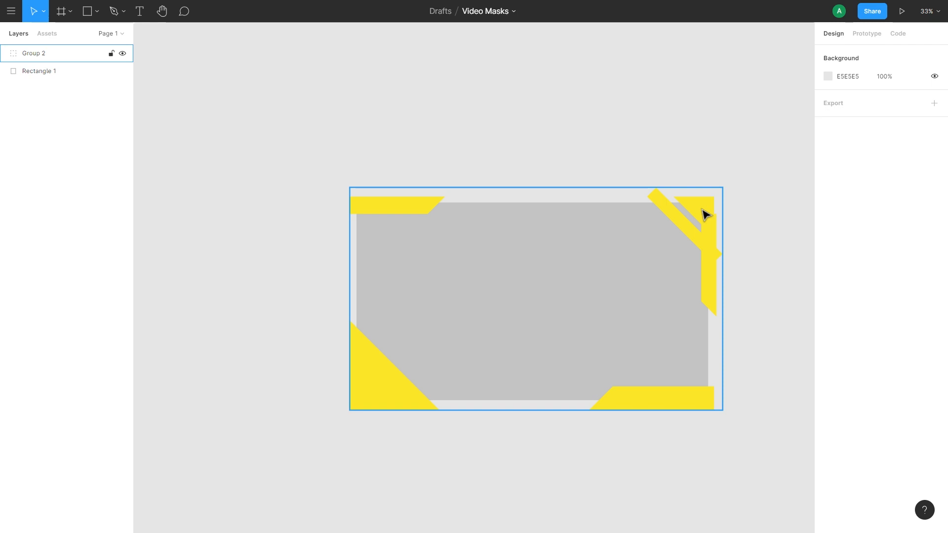
# Select Group 2 with Rectangle 1 and Use as Mask so the corners clip to the rectangle
pyautogui.click(325, 156)
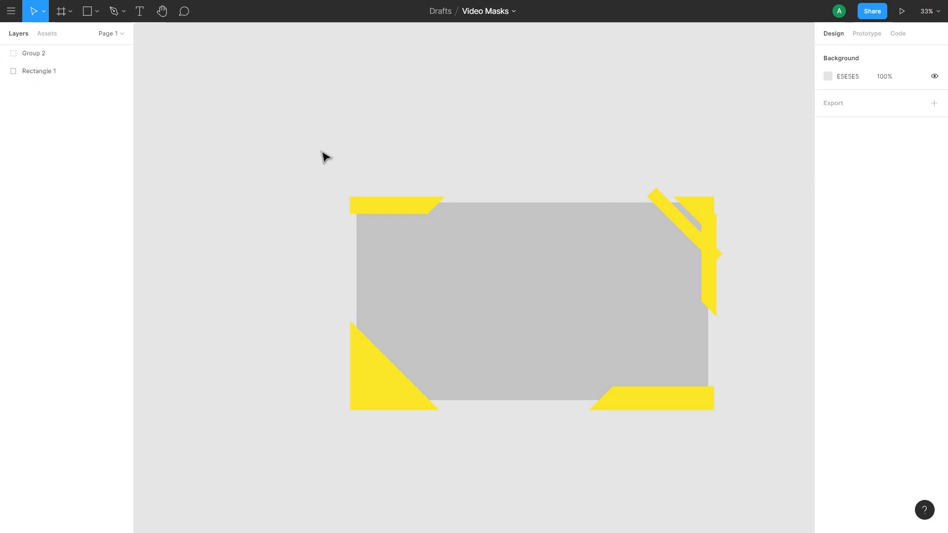
pyautogui.click(38, 71)
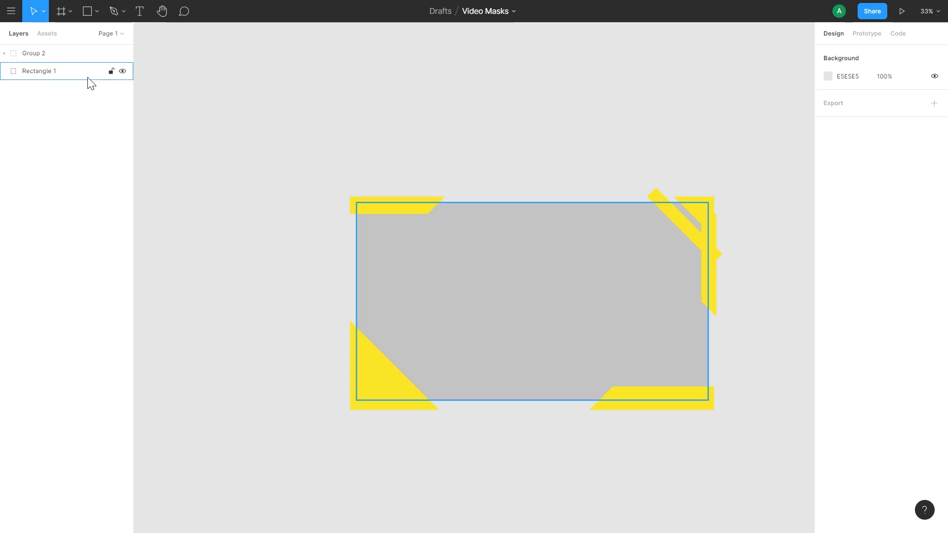
pyautogui.click(33, 53)
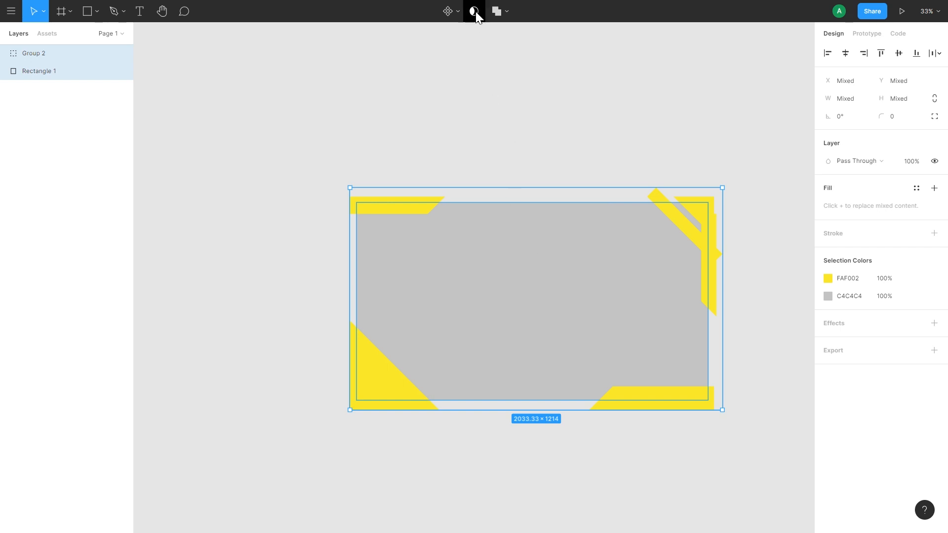
pyautogui.click(494, 10)
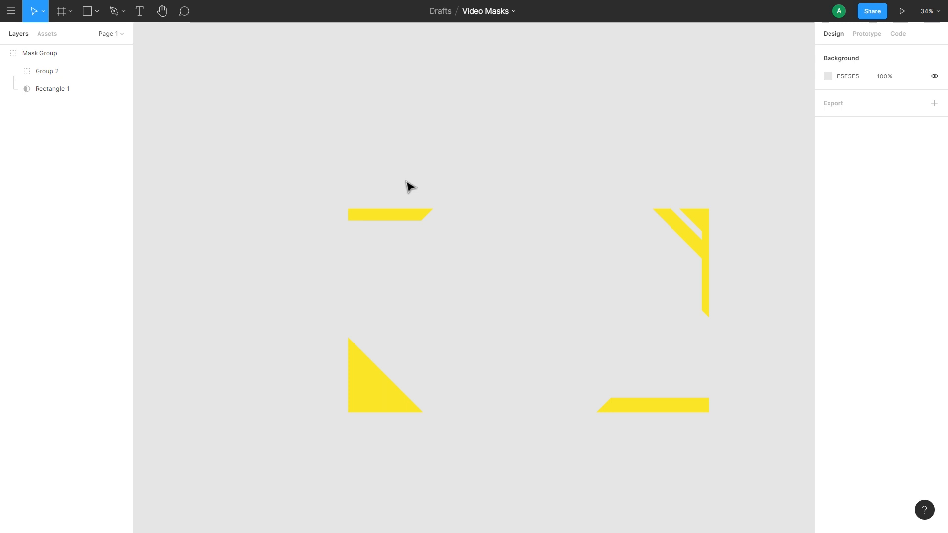
pyautogui.click(39, 53)
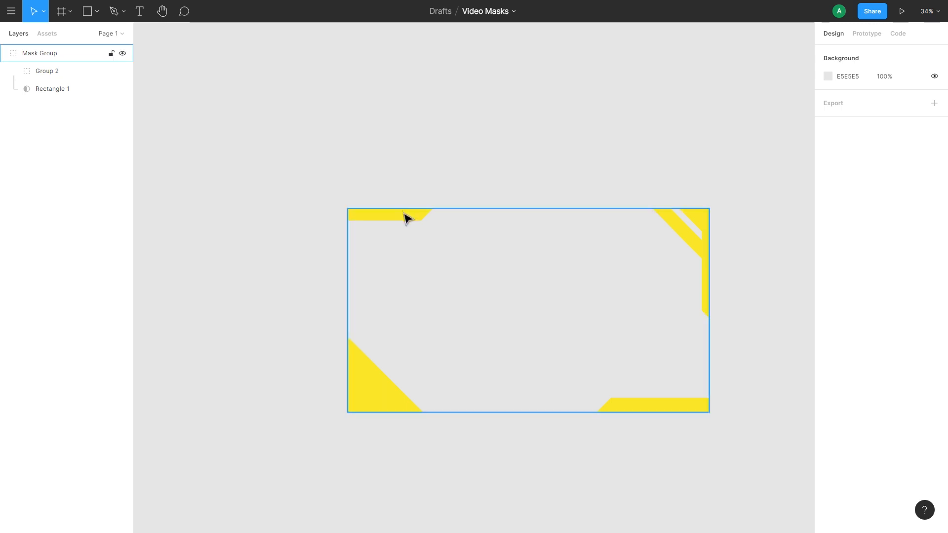
pyautogui.click(471, 173)
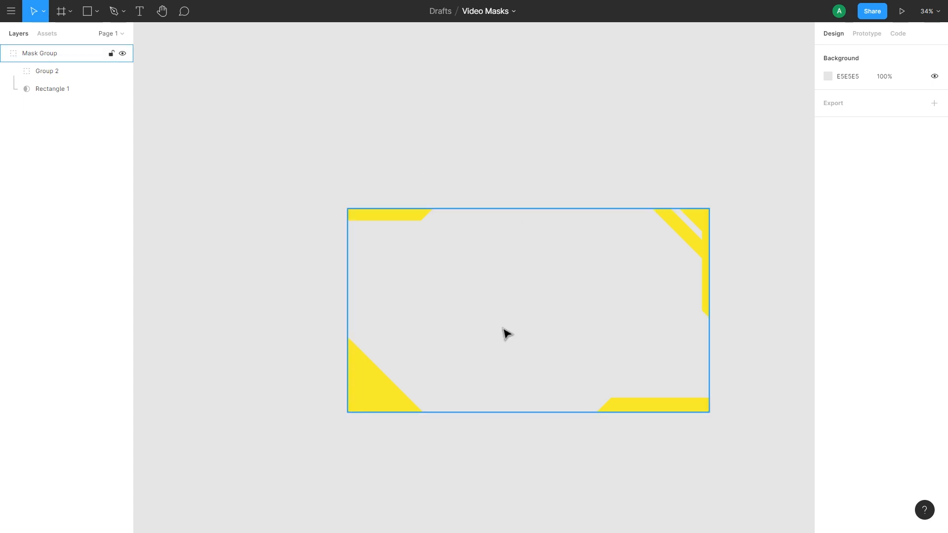
# Add a PNG export setting to the Mask Group and start renaming it 'video mas…'
pyautogui.click(39, 53)
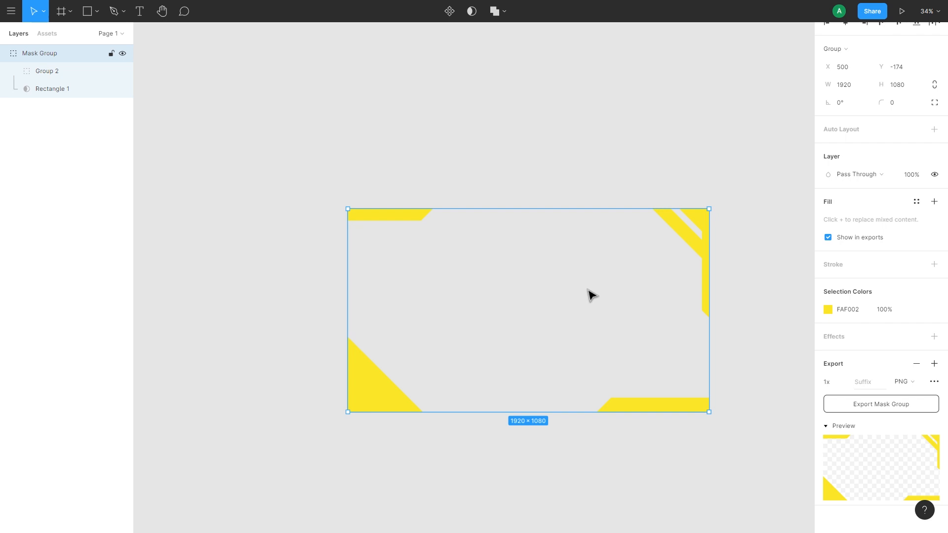
pyautogui.moveTo(592, 285)
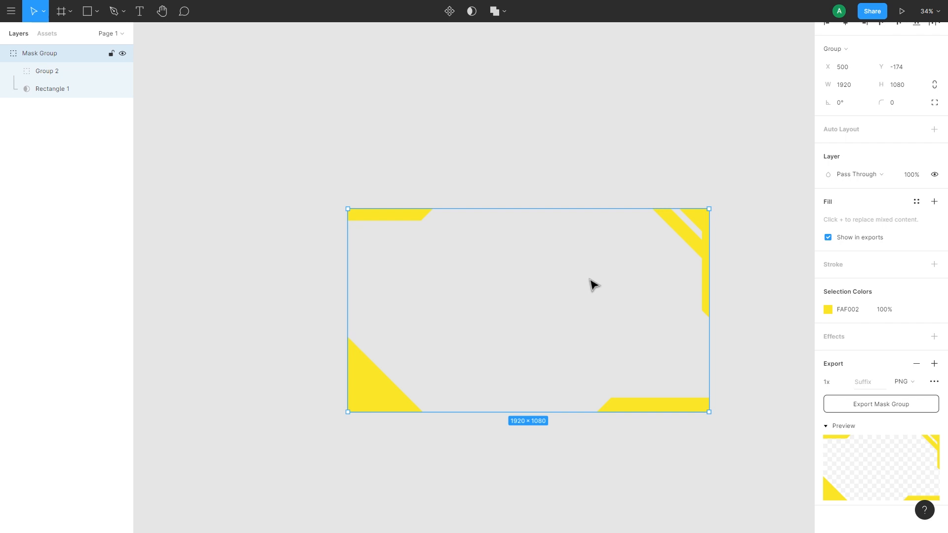
pyautogui.click(904, 381)
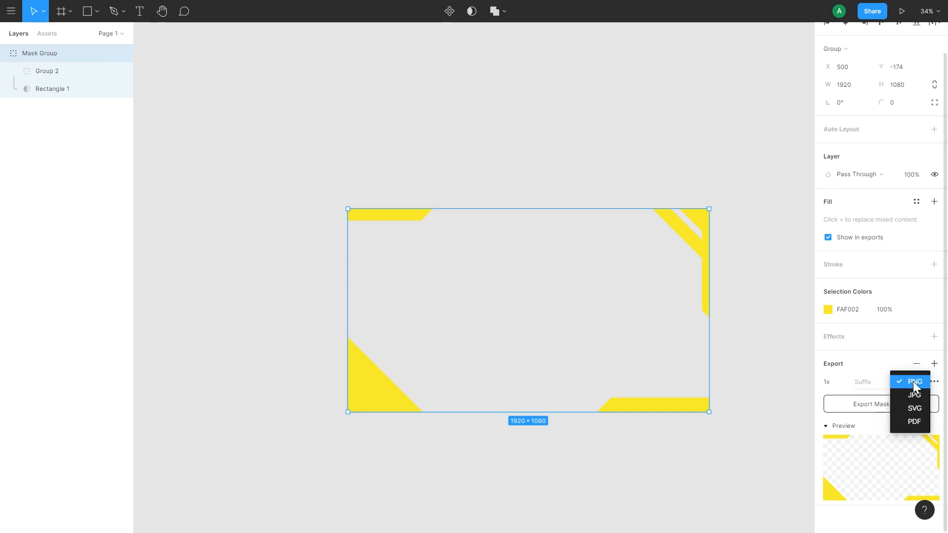
pyautogui.moveTo(911, 390)
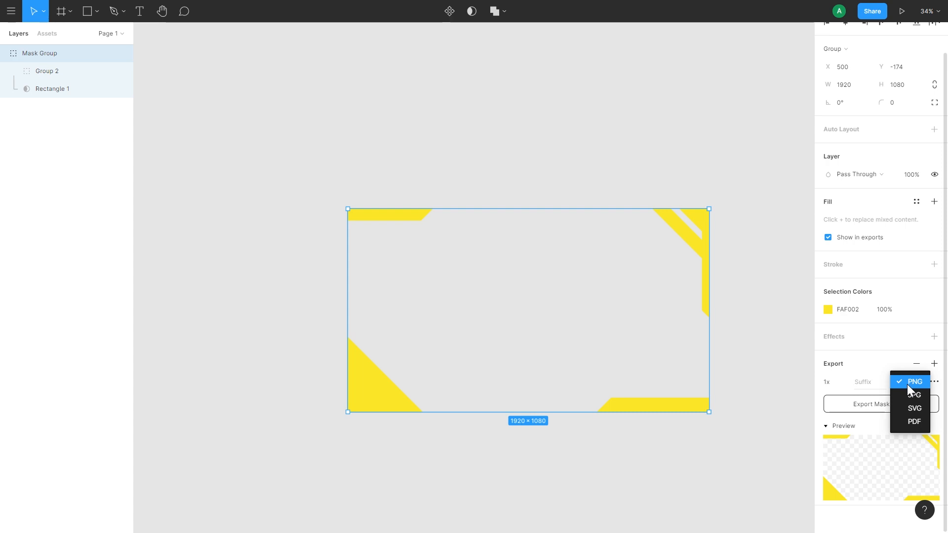
pyautogui.moveTo(913, 394)
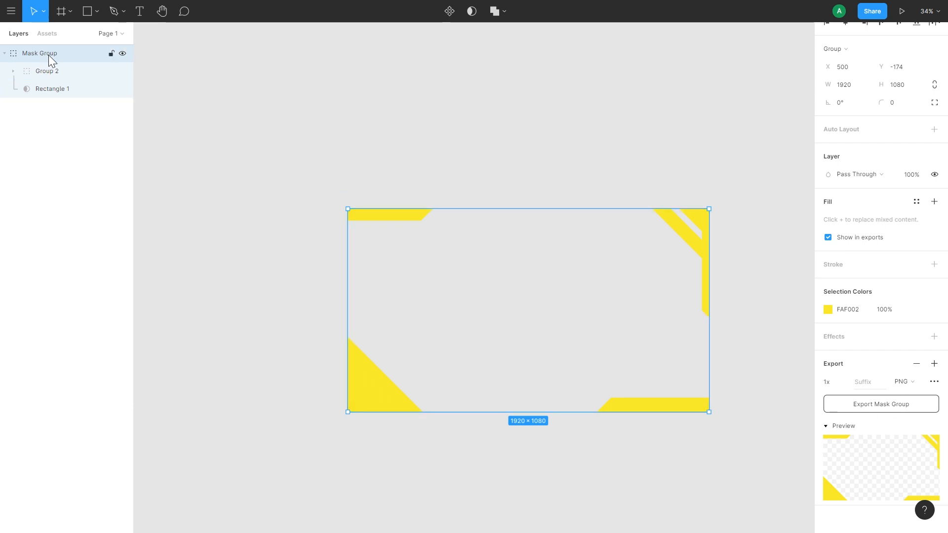
pyautogui.doubleClick(39, 53)
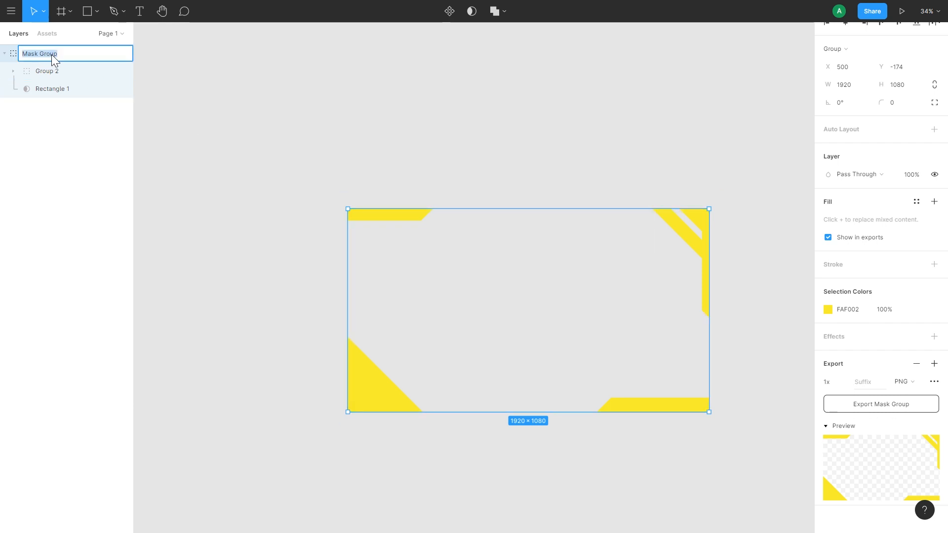
pyautogui.write('video mas')
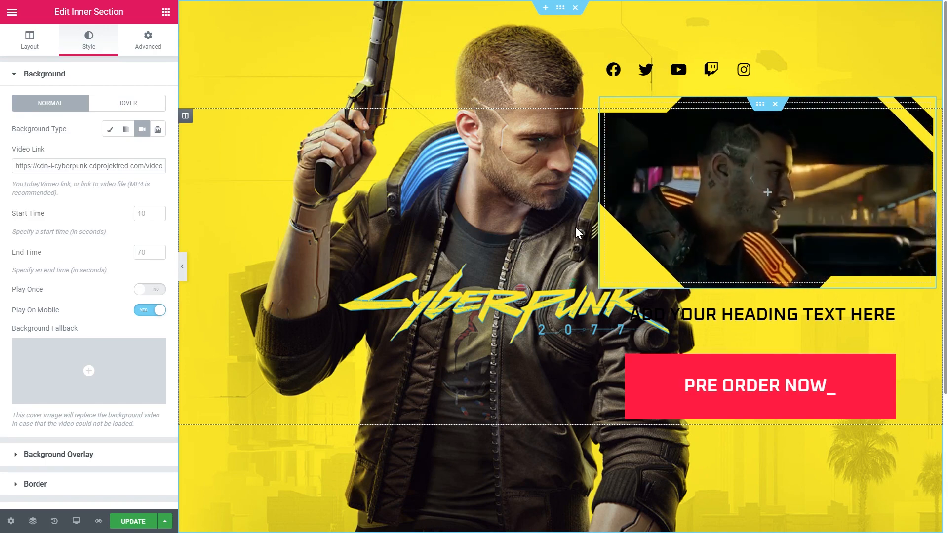
# Switch from Figma back to the Elementor window
pyautogui.press('alt+tab')
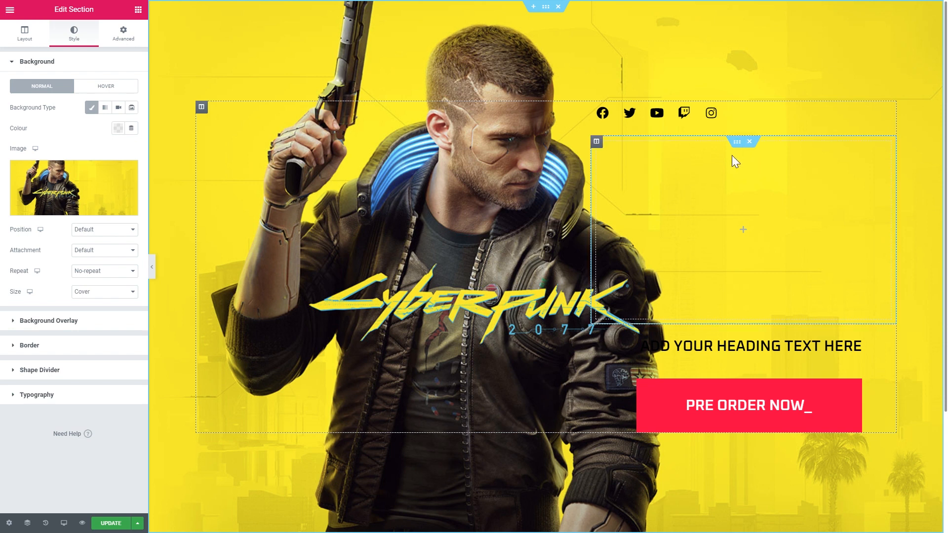
pyautogui.moveTo(699, 157)
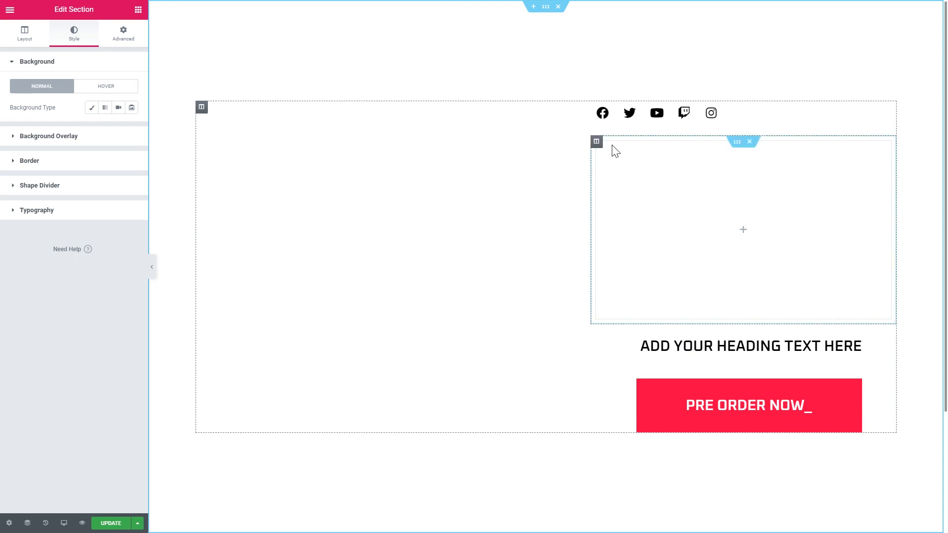
# Give the inner section a Video background type with the Cyberpunk MP4 link
pyautogui.click(736, 141)
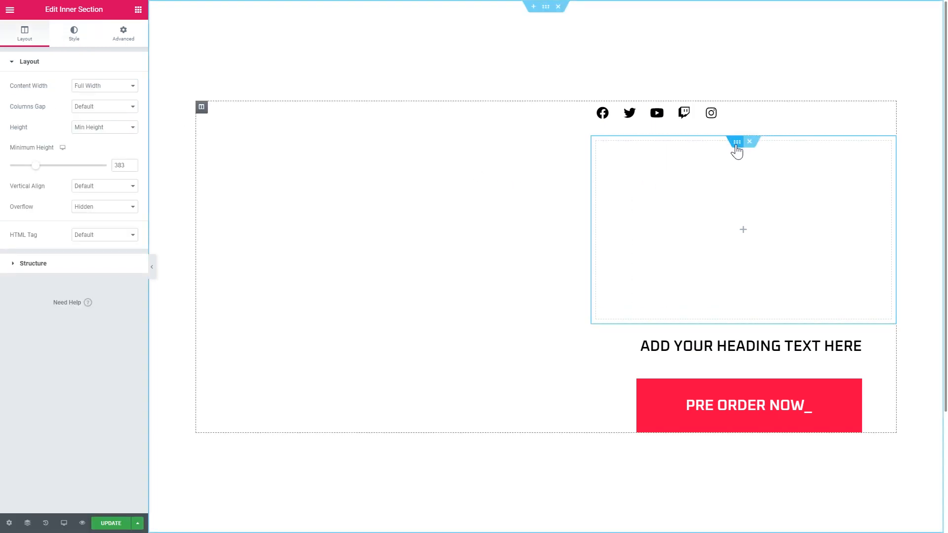
pyautogui.click(73, 33)
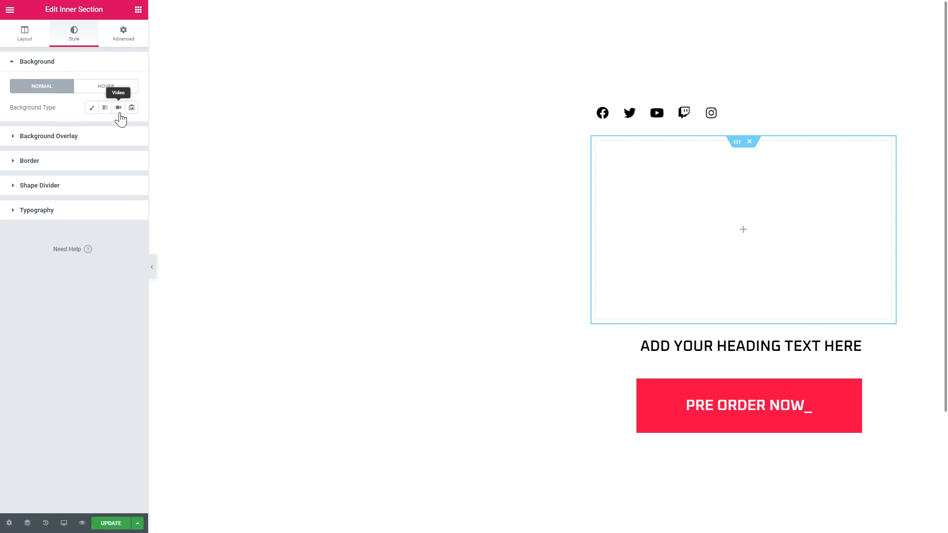
pyautogui.click(118, 107)
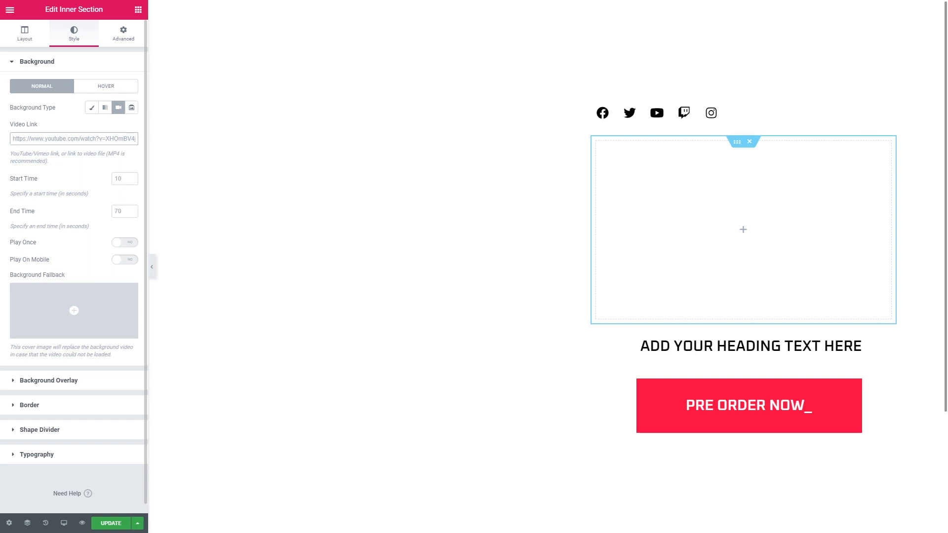
pyautogui.click(74, 138)
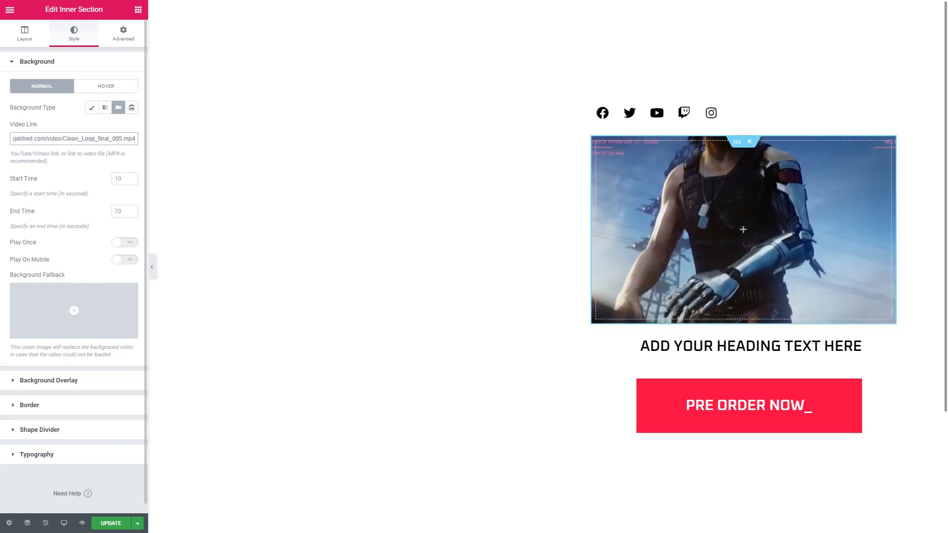
pyautogui.click(36, 61)
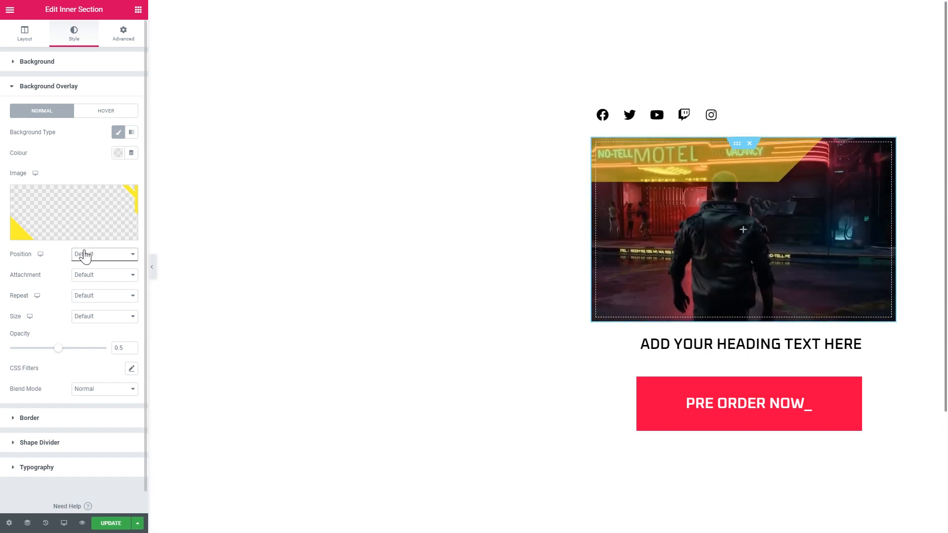
# Set the overlay to Centre Centre, Repeat, Cover size and raise opacity to about 0.91
pyautogui.click(102, 254)
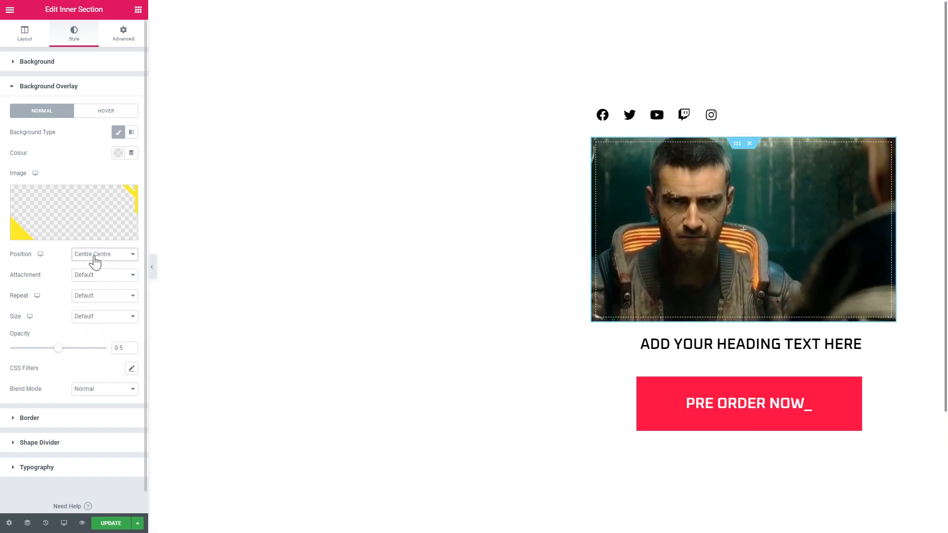
pyautogui.click(103, 295)
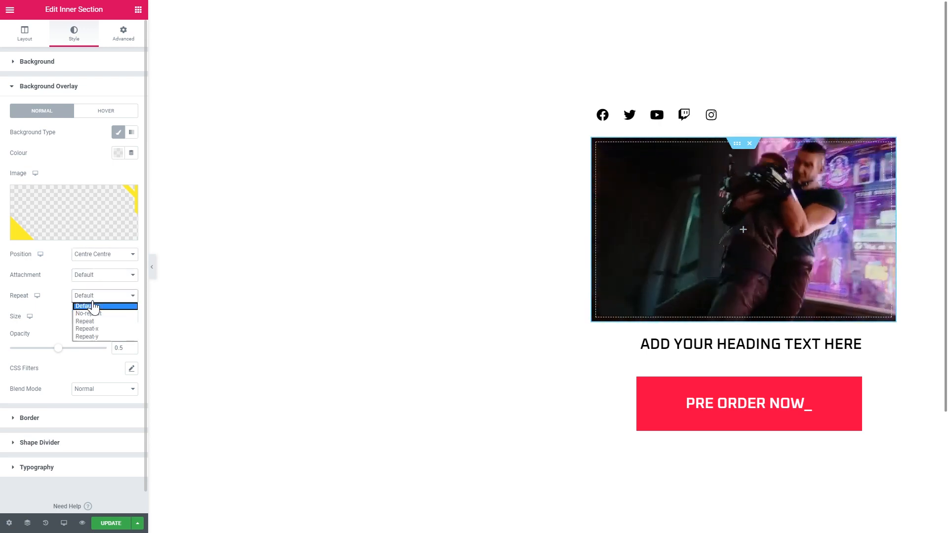
pyautogui.click(103, 316)
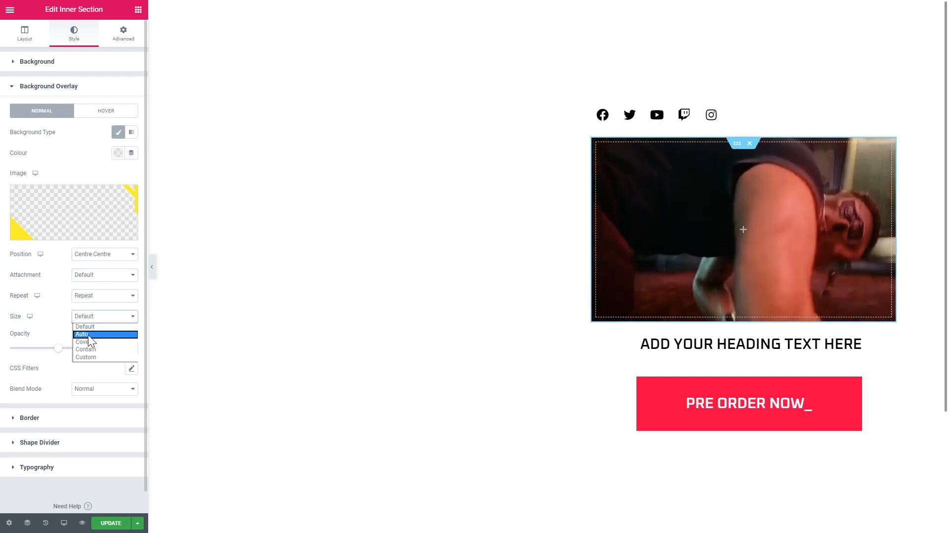
pyautogui.click(82, 342)
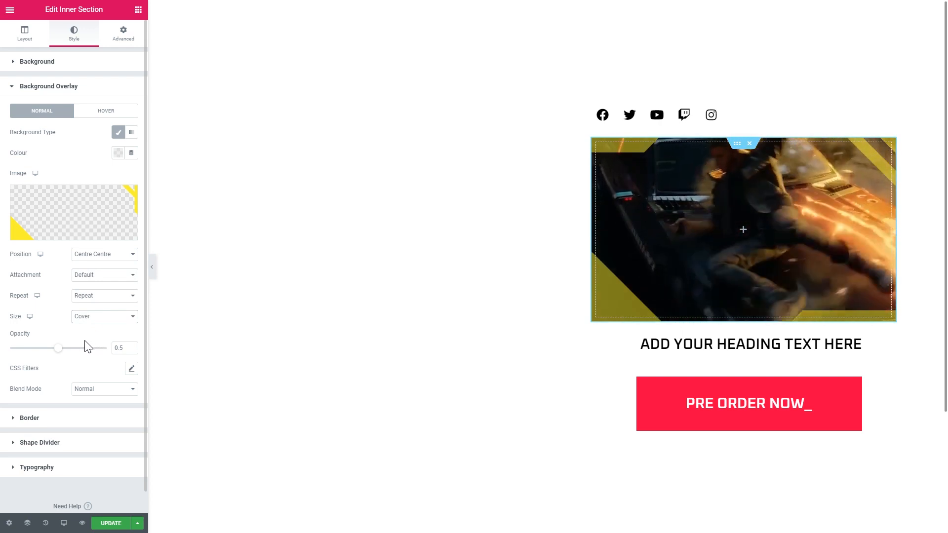
pyautogui.moveTo(57, 347); pyautogui.dragTo(97, 347)
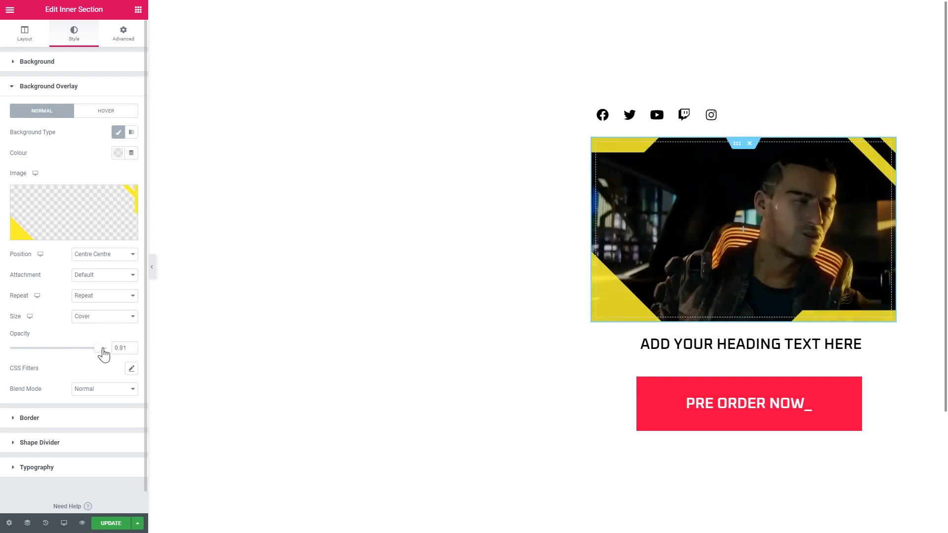
pyautogui.moveTo(96, 347); pyautogui.dragTo(105, 347)
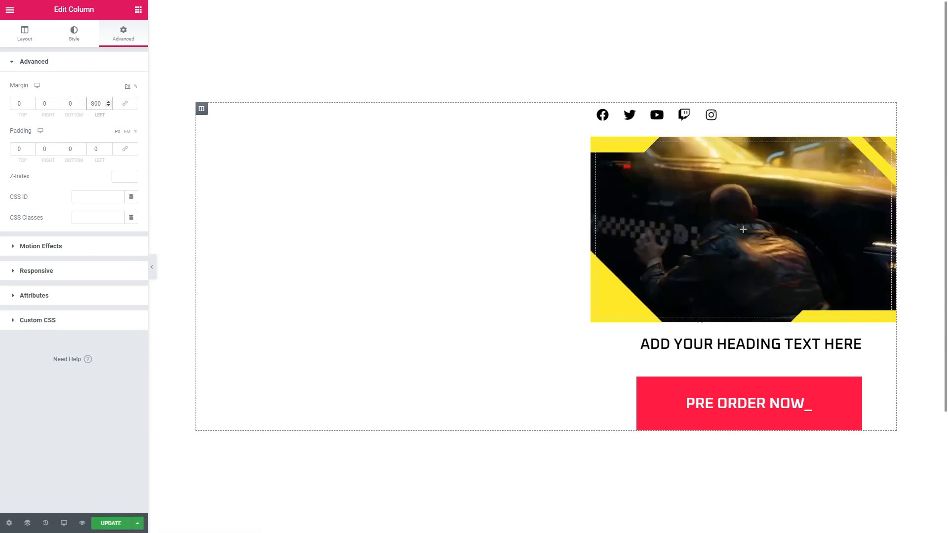
# Change the column's left Margin under Advanced from 800 to 650
pyautogui.click(108, 102)
pyautogui.write('700')
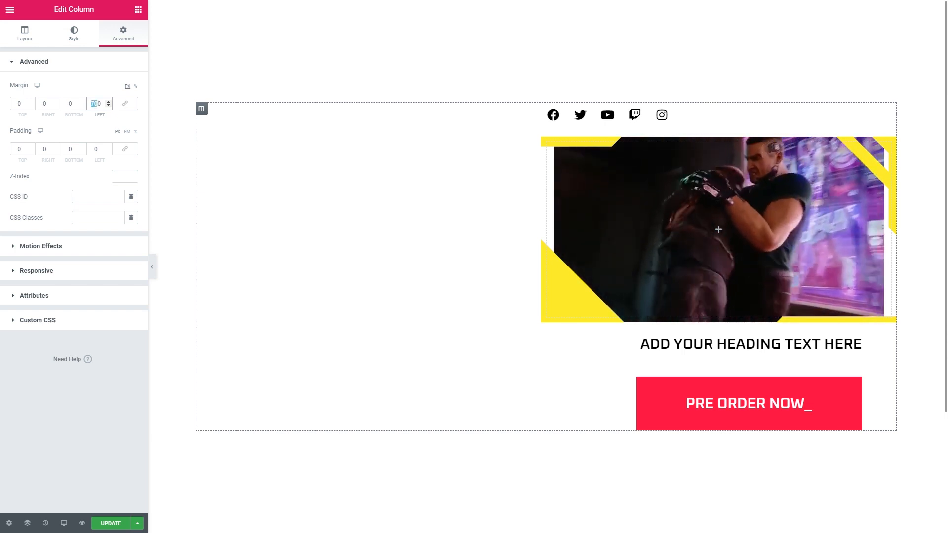
pyautogui.write('650')
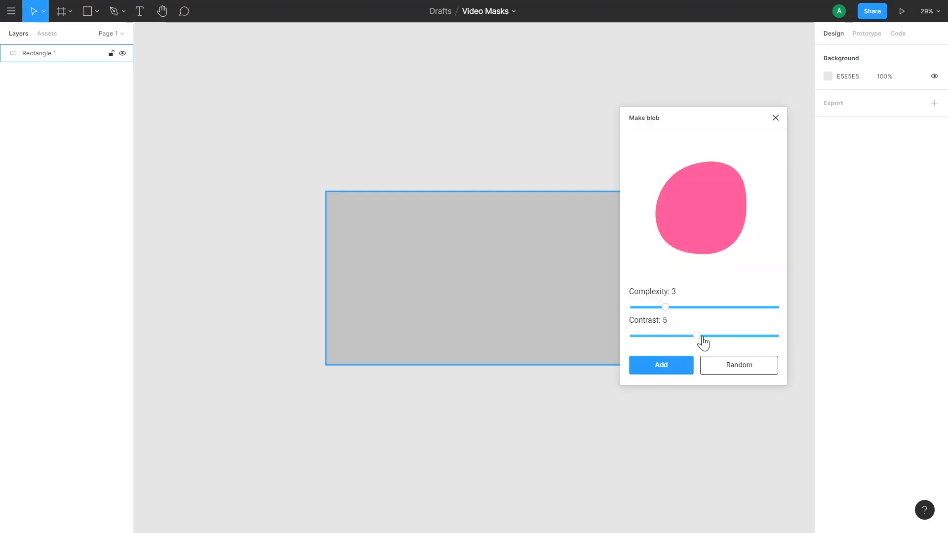
# Add the peach blob from the Make blob plugin and enlarge it over Rectangle 1
pyautogui.click(661, 364)
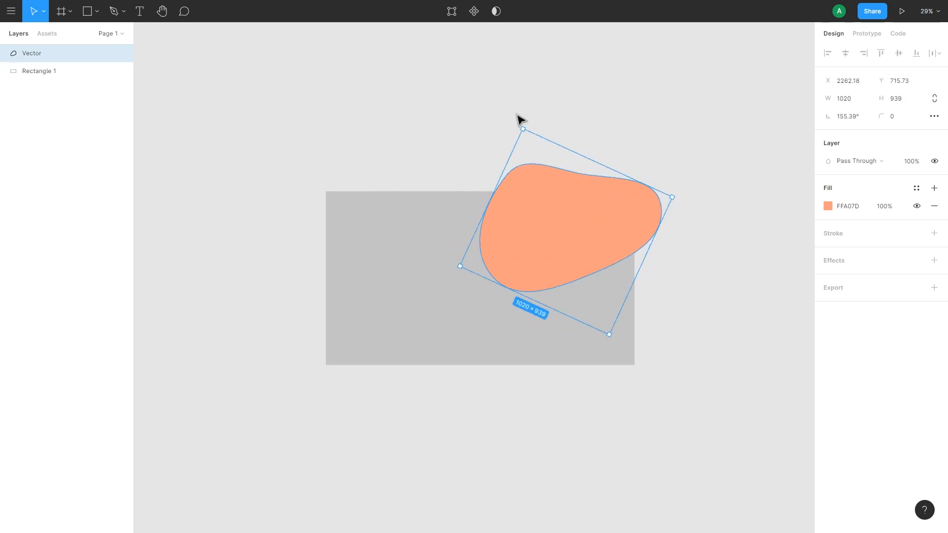
pyautogui.moveTo(521, 127); pyautogui.dragTo(411, 150)
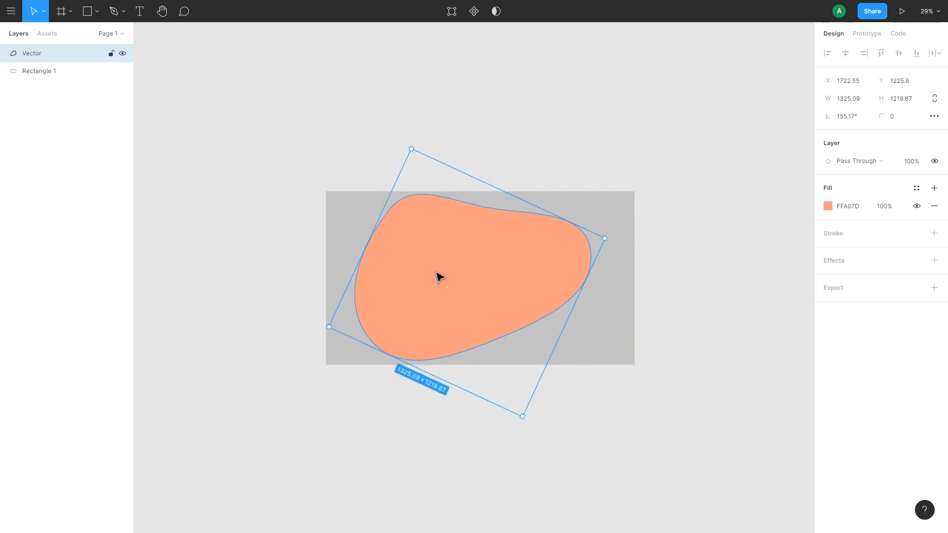
pyautogui.click(827, 206)
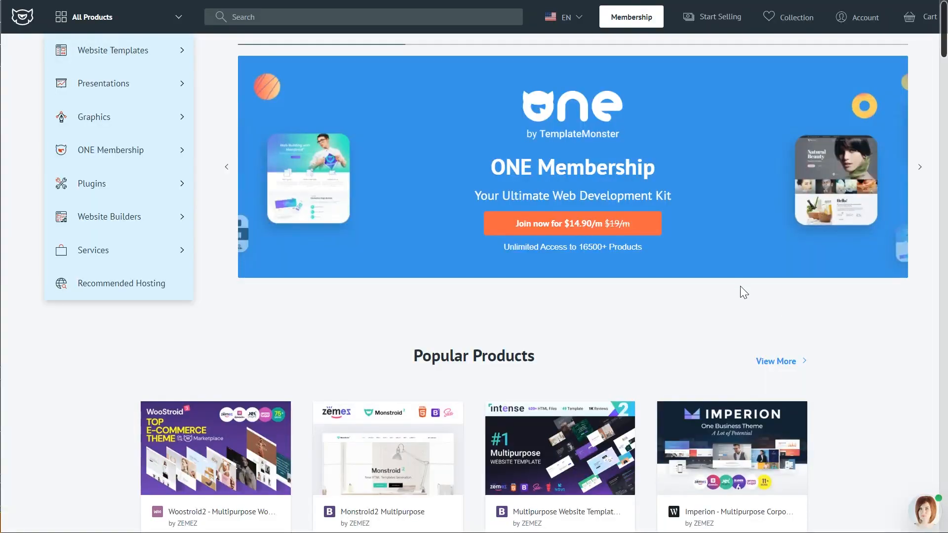
# Browse the WordPress Themes catalogue, then the Fonts and Icon Fonts category via All Products
pyautogui.scroll(-3)
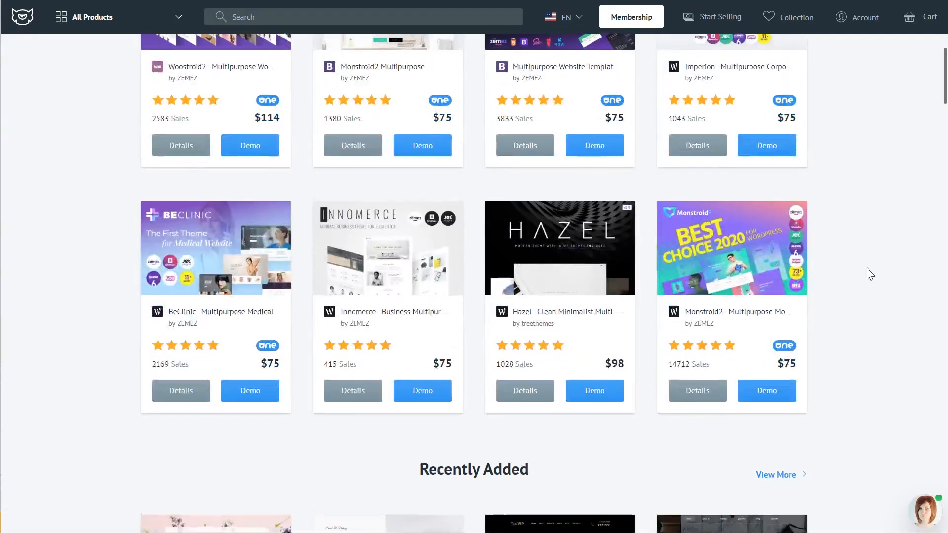
pyautogui.click(92, 16)
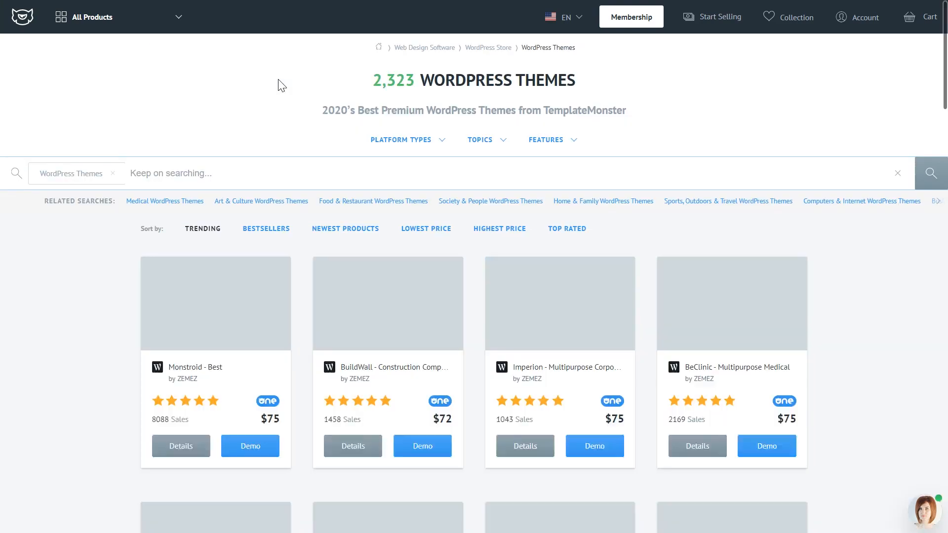
pyautogui.scroll(-3)
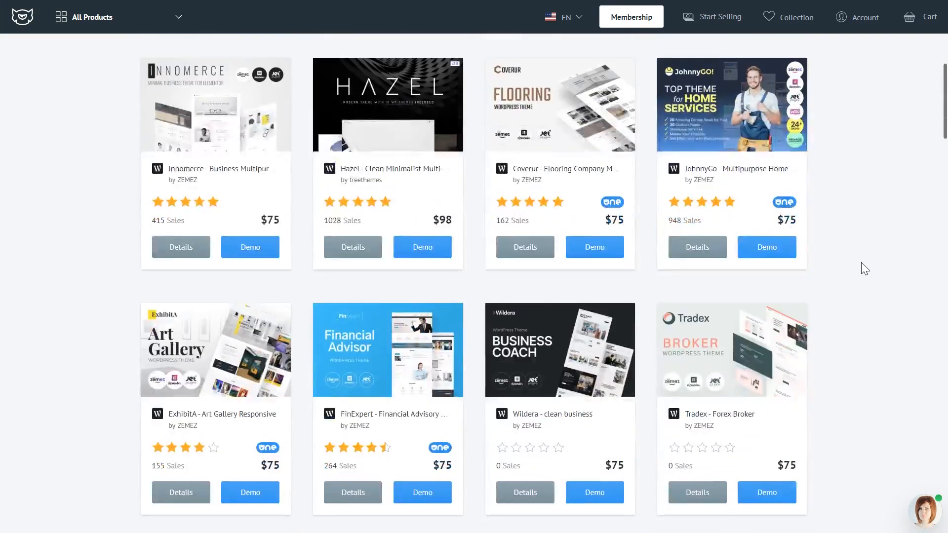
pyautogui.scroll(-3)
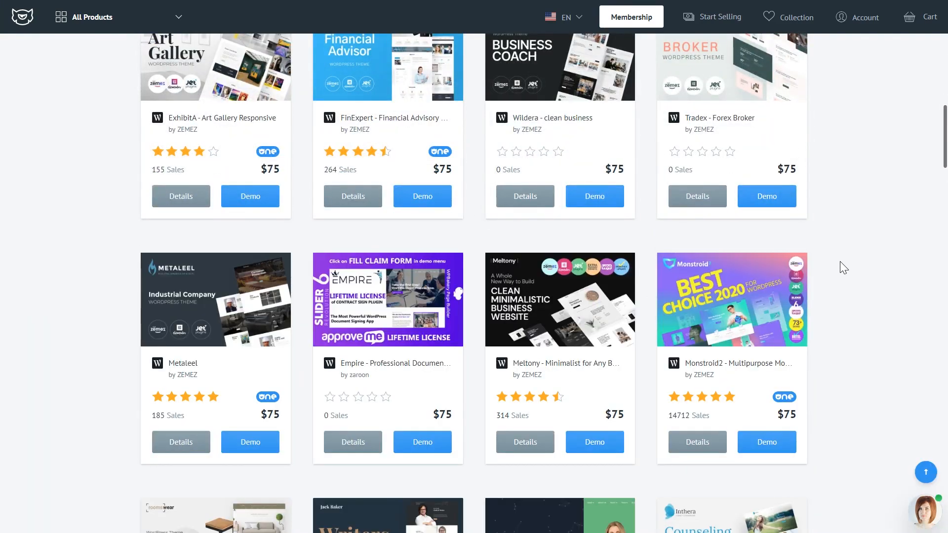
pyautogui.click(85, 16)
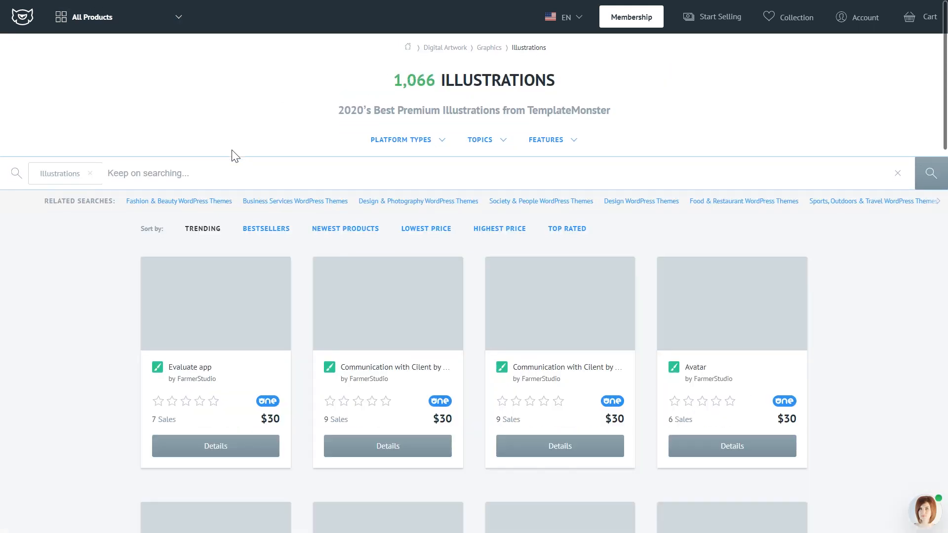
pyautogui.click(91, 17)
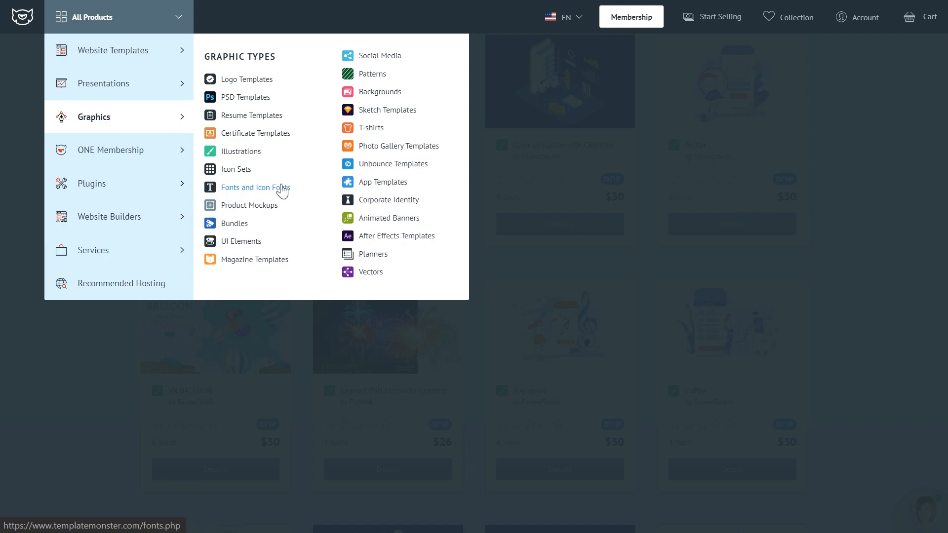
pyautogui.click(256, 188)
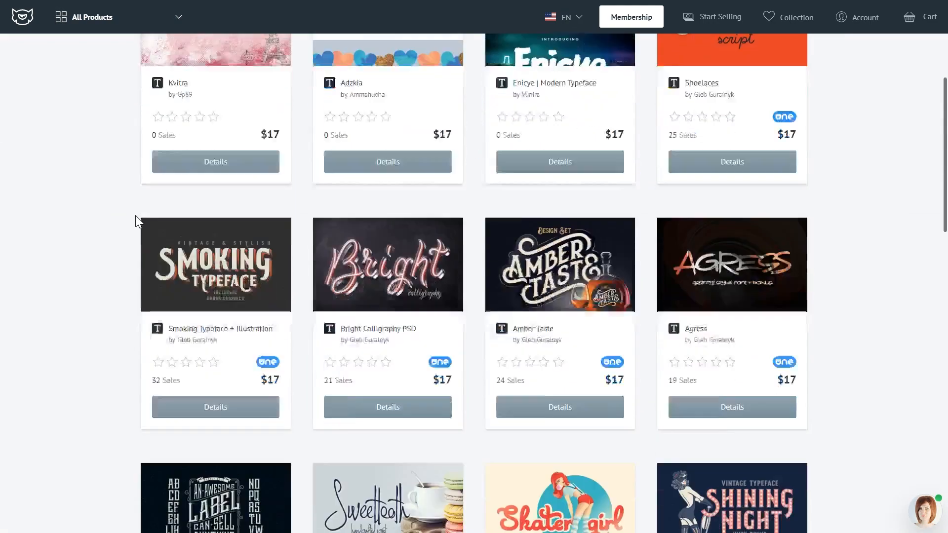
# Return to the marketplace home, revisit WordPress Themes, then land on Graphics > Illustrations
pyautogui.click(91, 17)
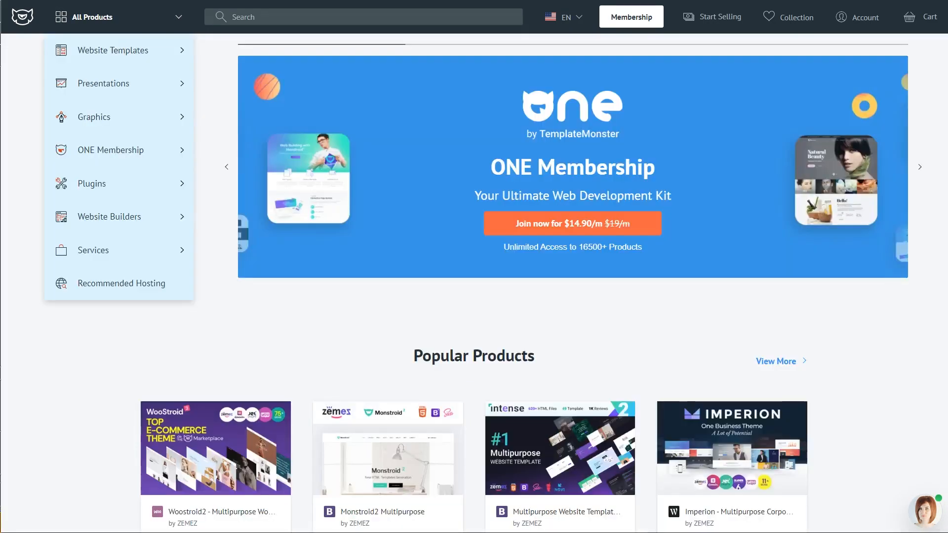
pyautogui.scroll(-3)
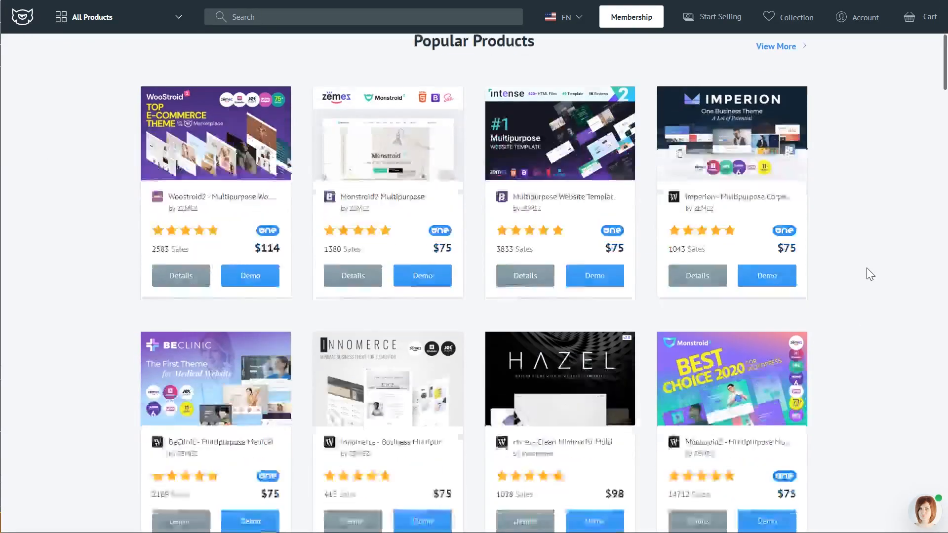
pyautogui.click(94, 16)
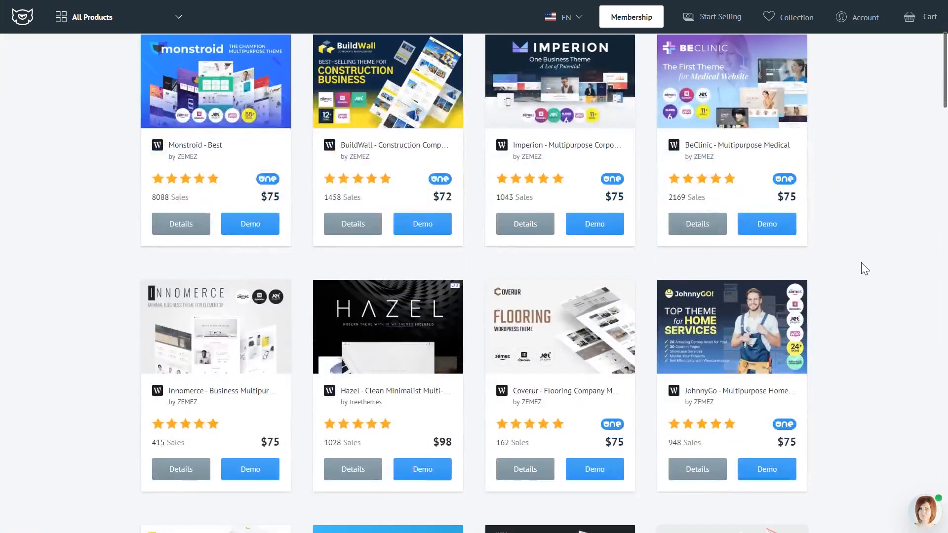
pyautogui.scroll(-3)
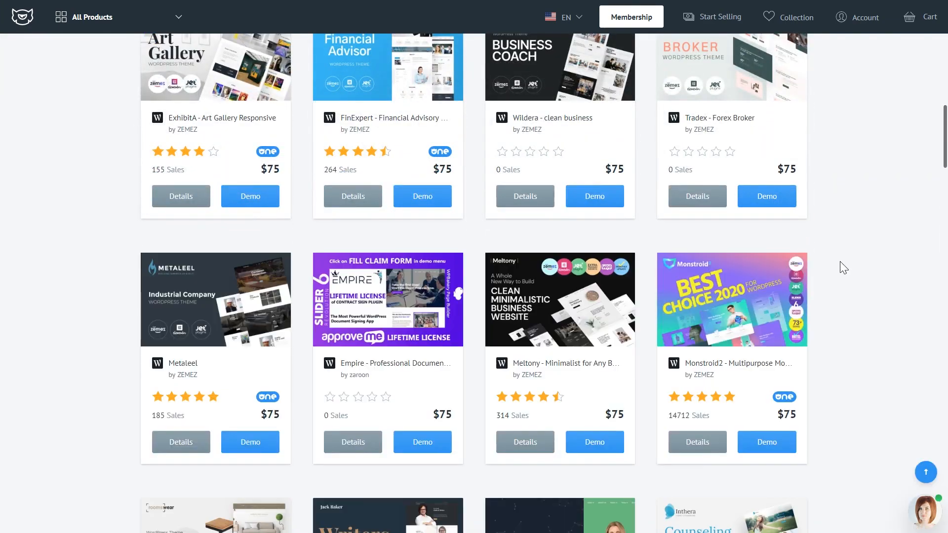
pyautogui.click(120, 16)
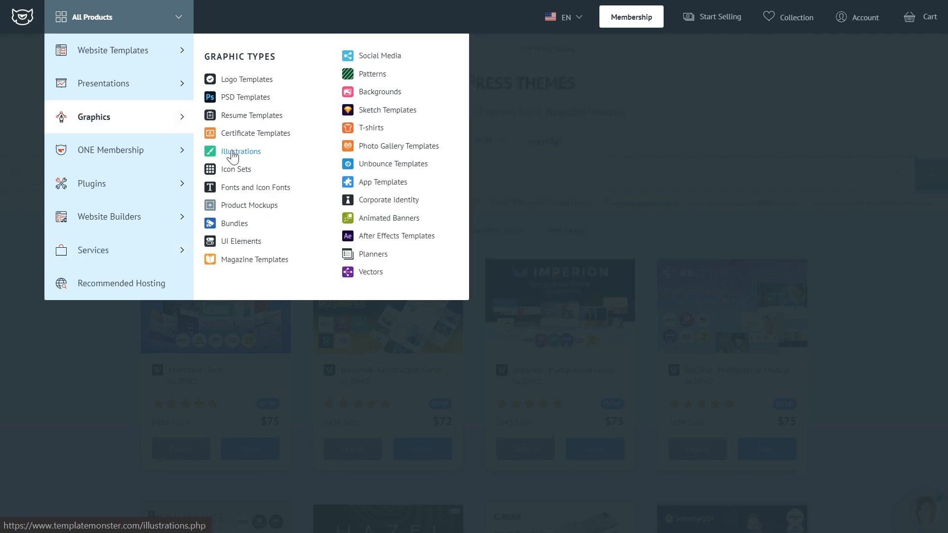
pyautogui.click(240, 152)
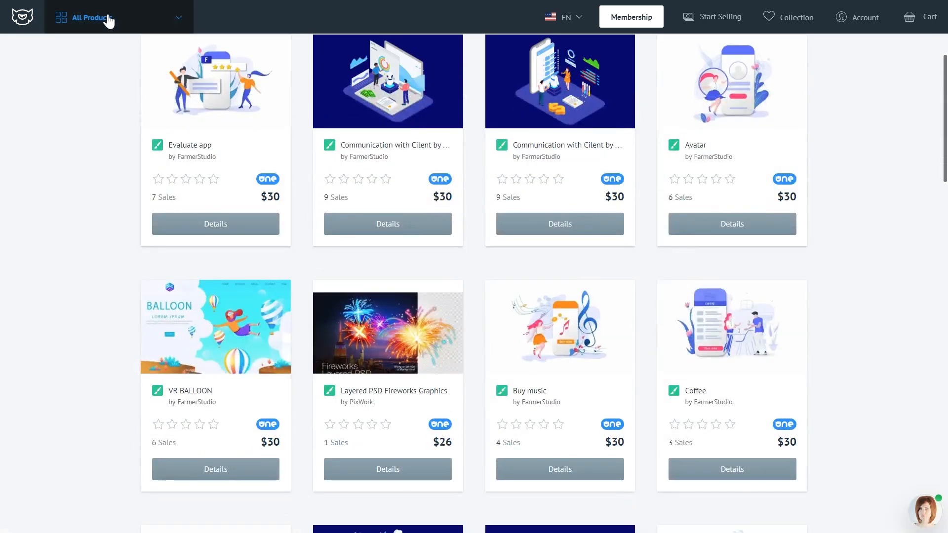